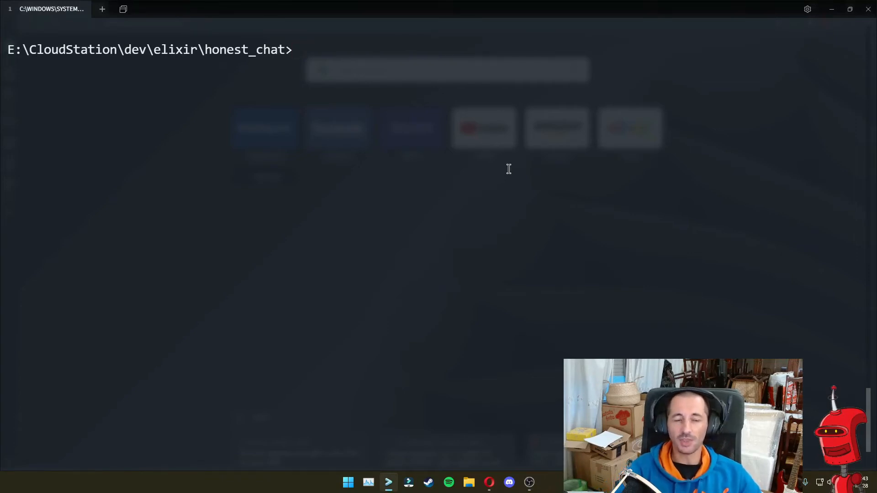
- From the assets folder, run npm install tailwindcss postcss autoprefixer --save-dev
type("cd assets")
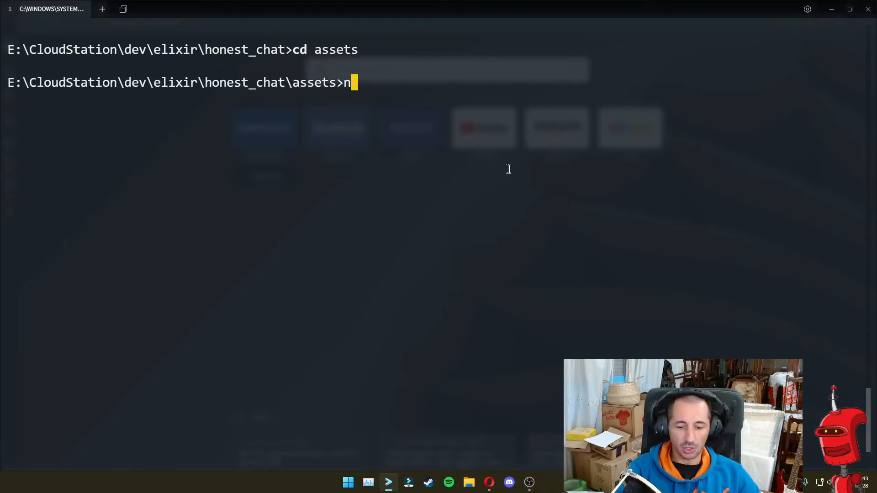
type("pm install tail")
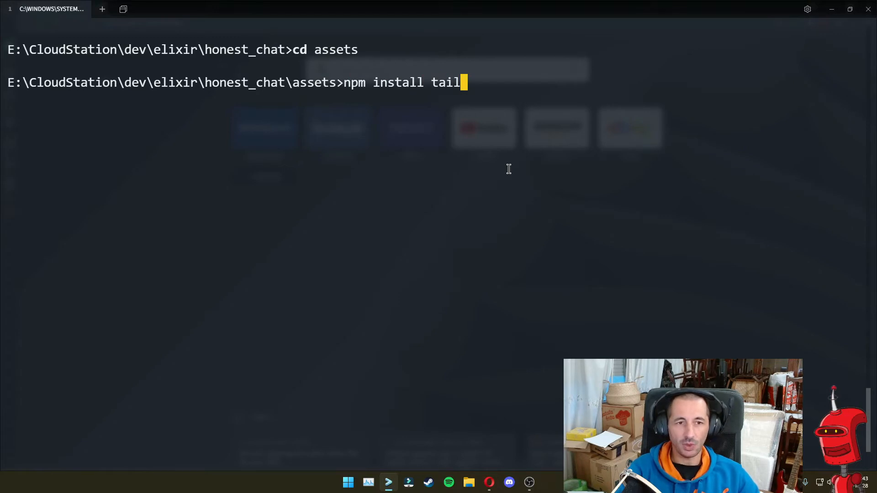
type("windcss")
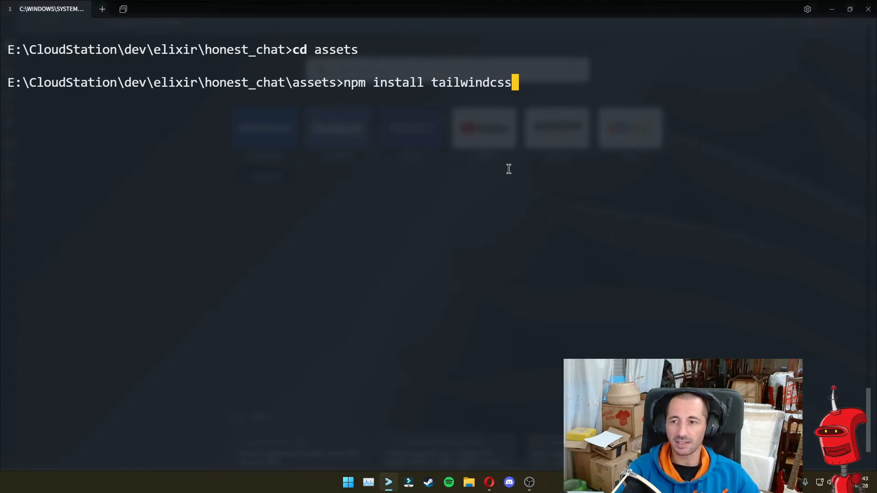
type("postcss")
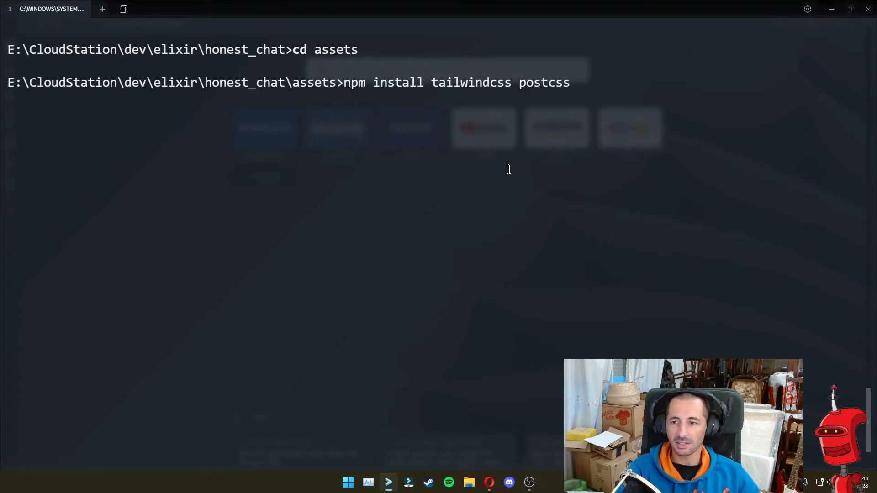
type("autoprefixer")
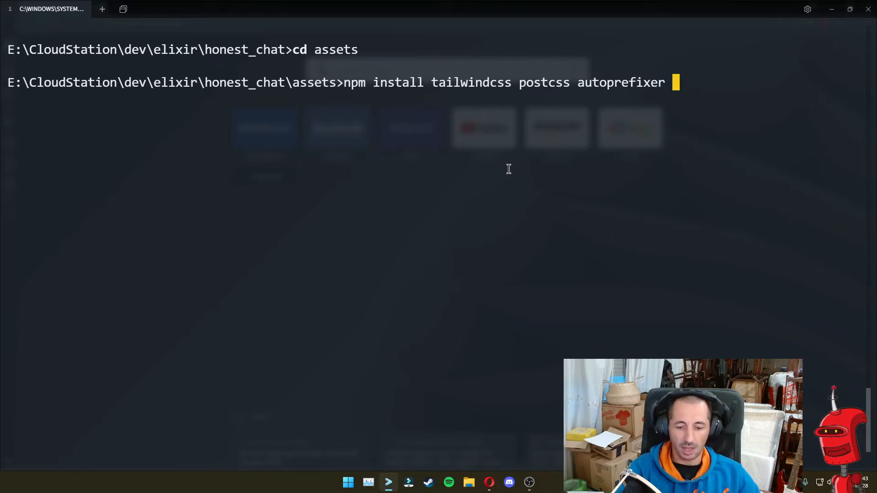
type("--save-")
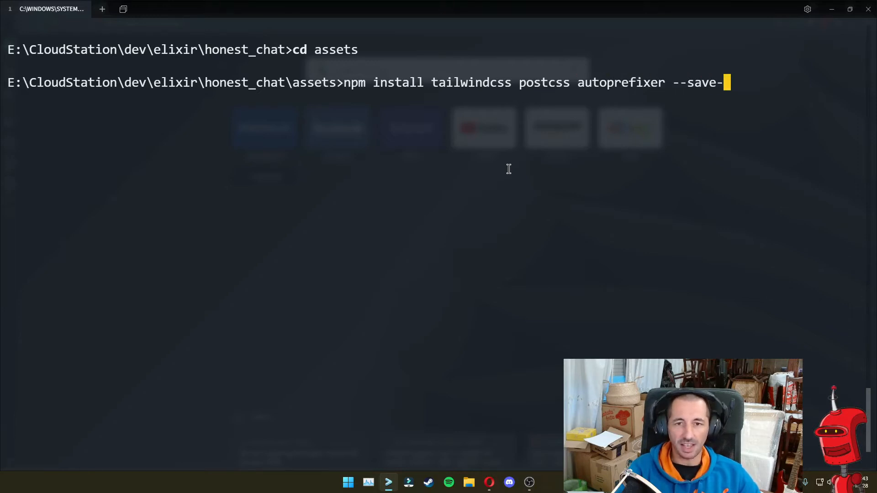
type("dev")
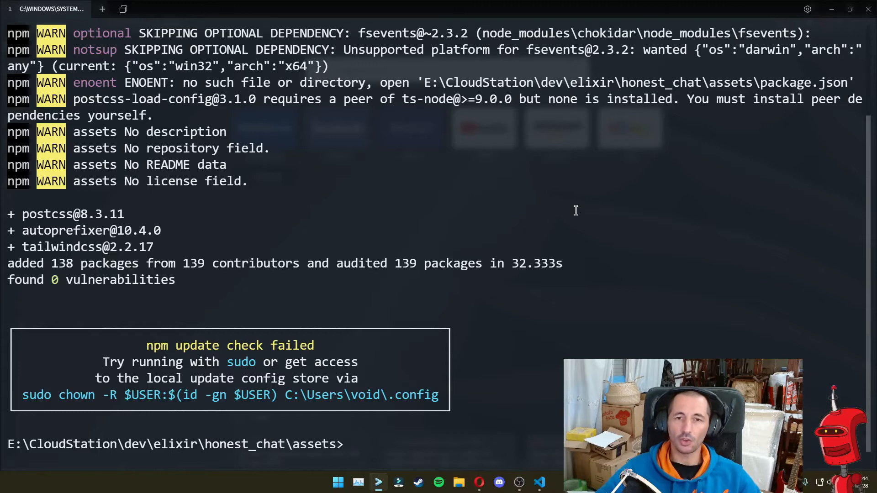
- Create a new file named postcss.config.js inside the assets folder
left_click(539, 482)
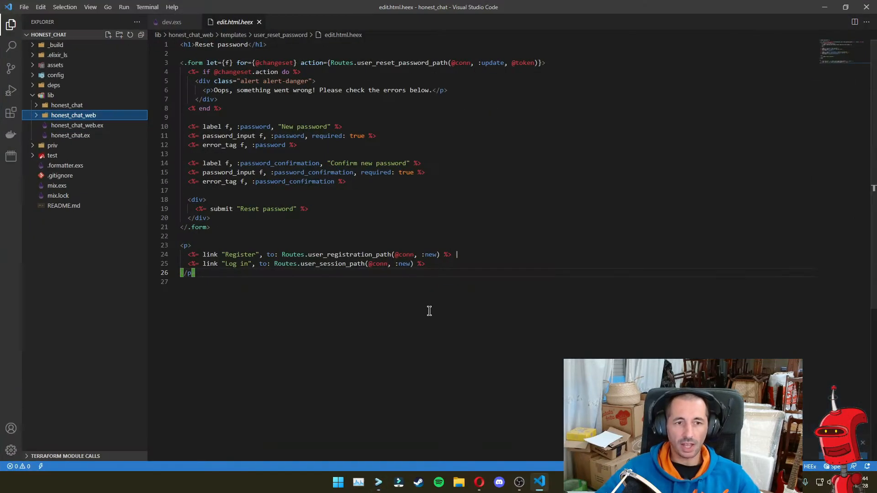
left_click(54, 65)
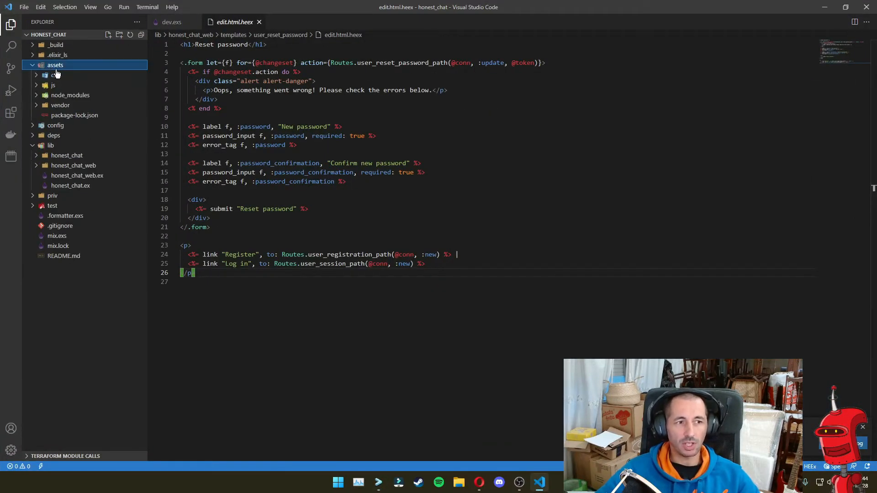
right_click(56, 65)
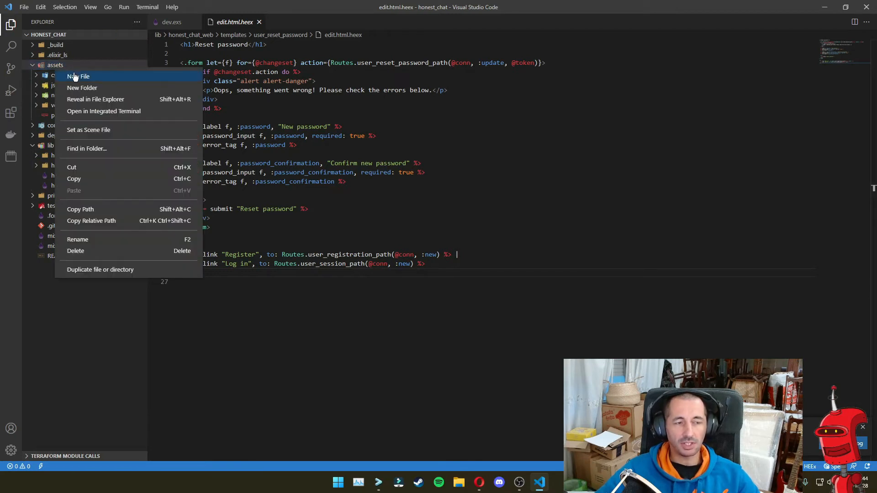
left_click(78, 76)
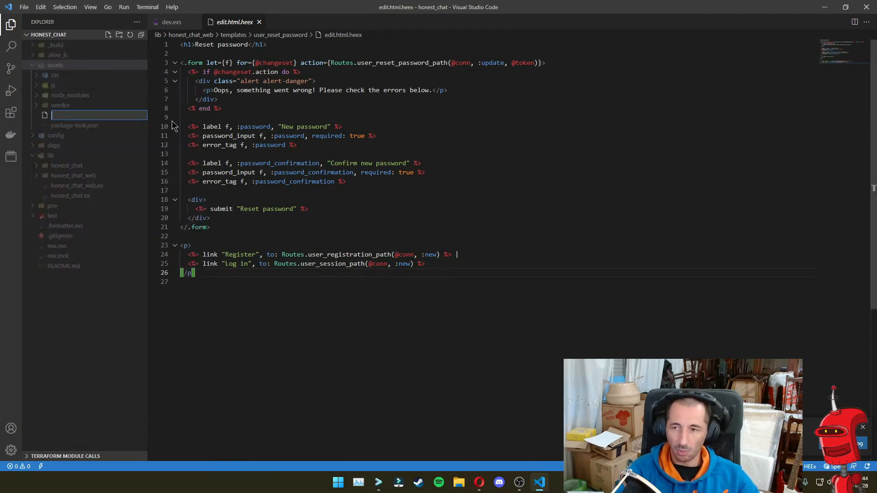
type("postcss.config.js")
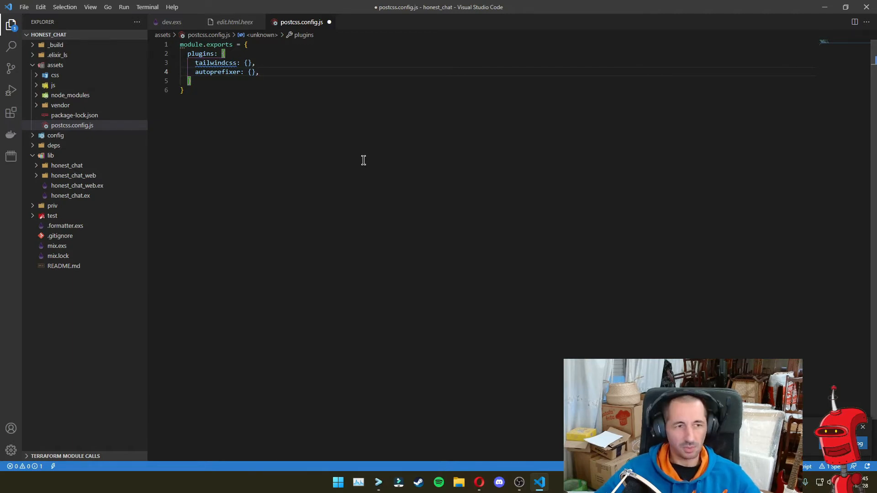
mouse_move(280, 93)
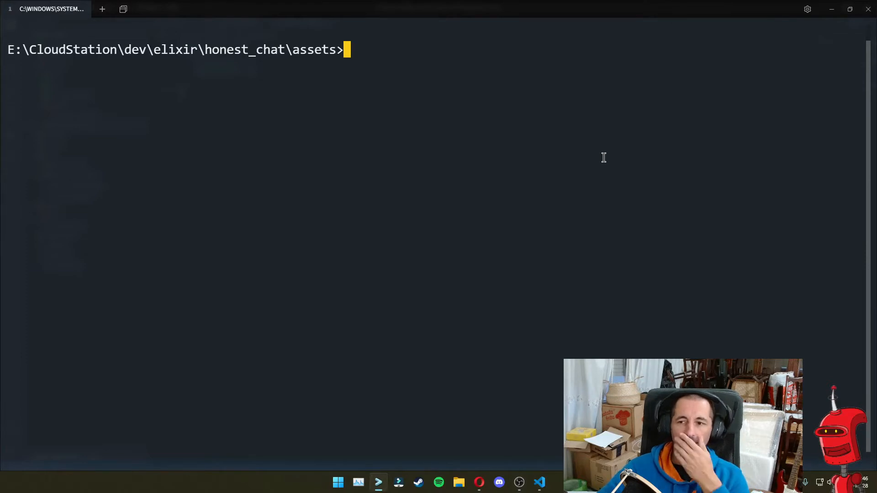
- Check node --version, then save the Node.js 16.13.0 Windows installer from nodejs.org to Downloads
type("node --versi")
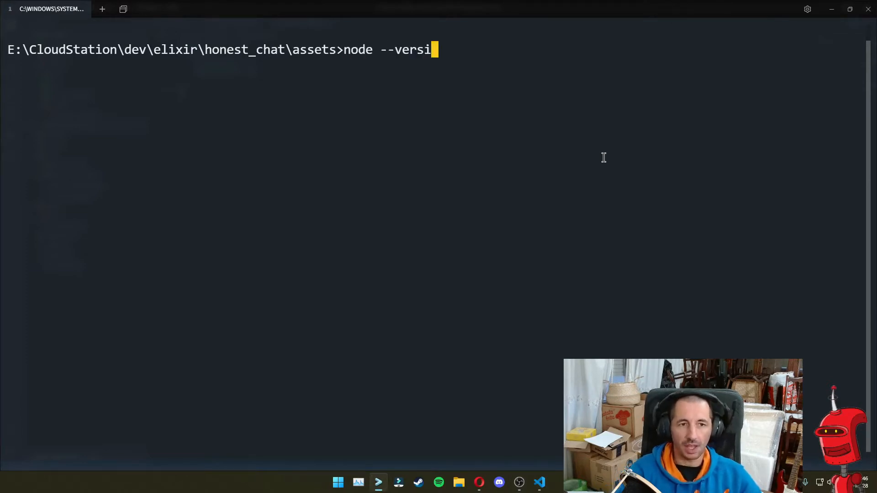
key("Return")
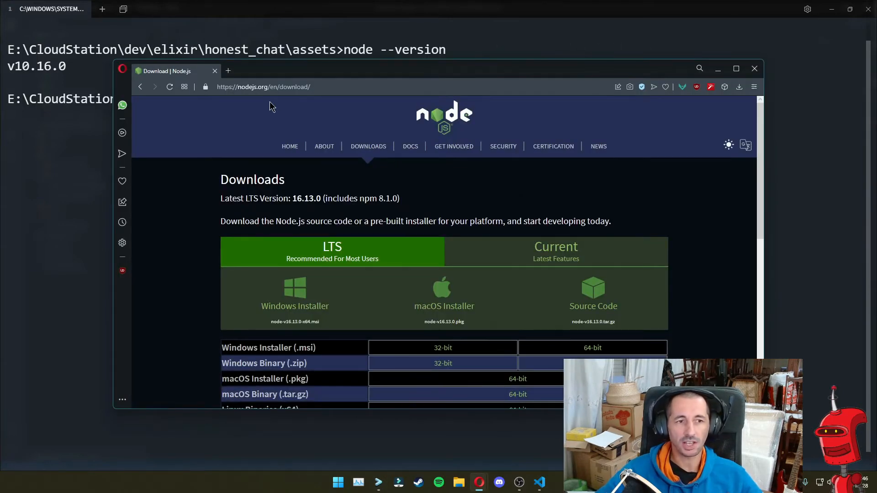
scroll("down", 3)
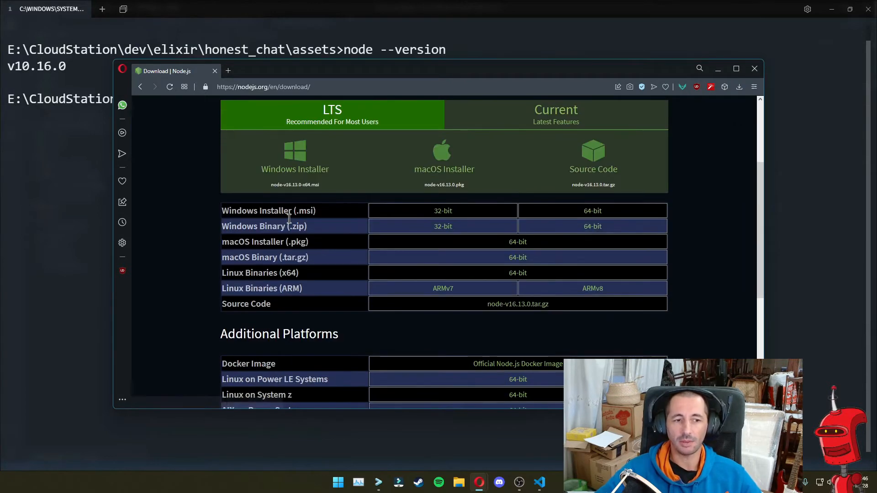
left_click(592, 211)
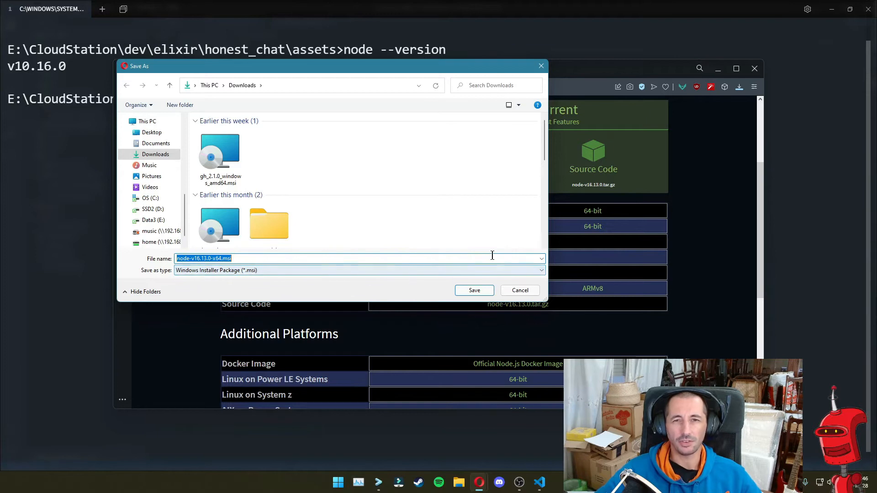
left_click(474, 291)
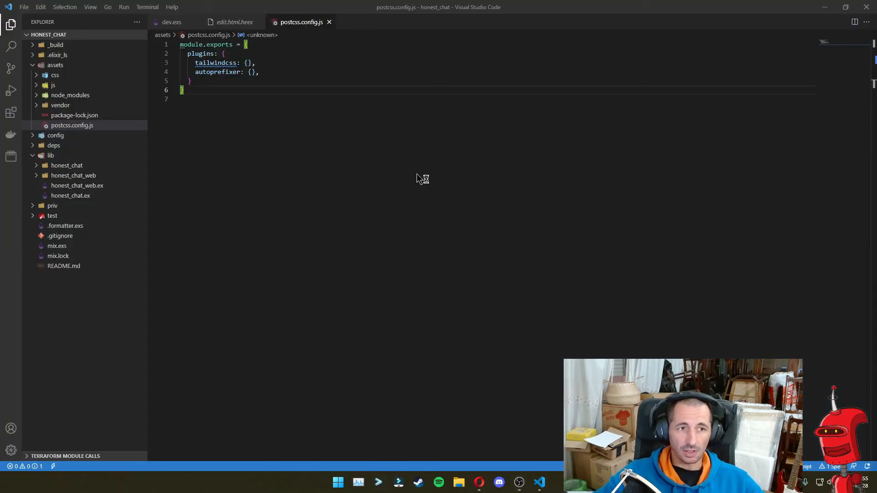
- In a fresh terminal verify node --version shows v16.13.0 and run npx tailwindcss init
left_click(378, 481)
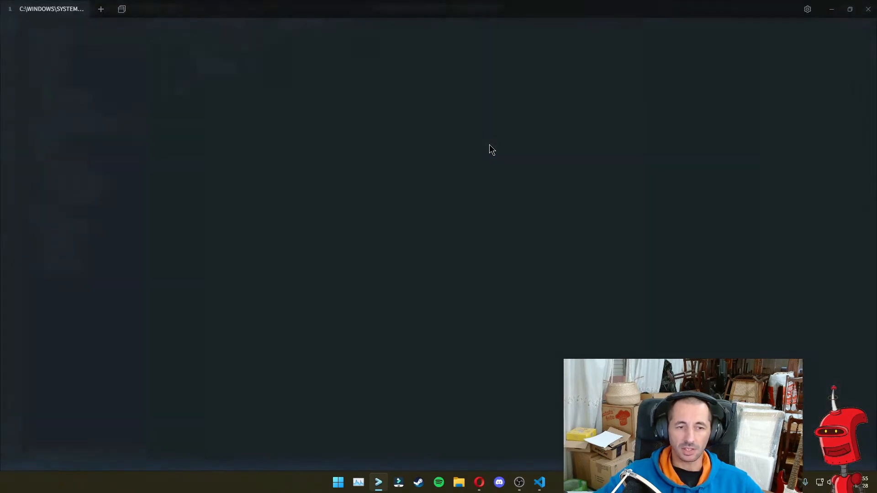
type("node --ver")
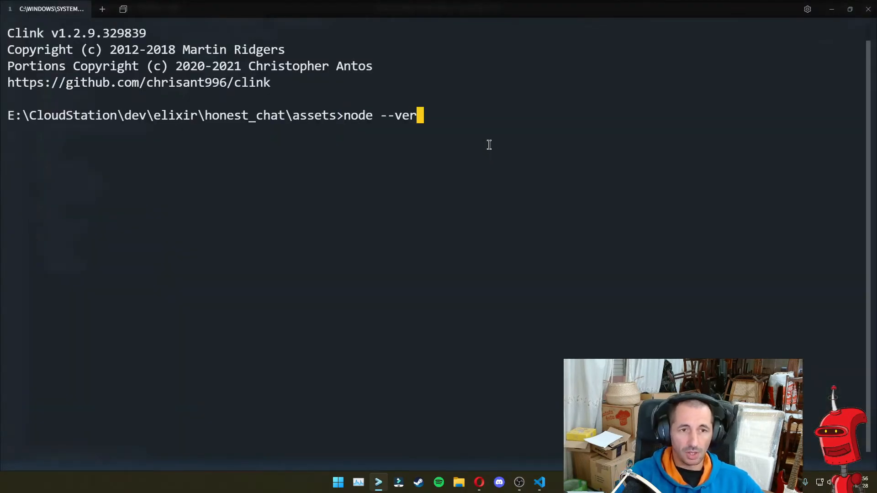
key("Return")
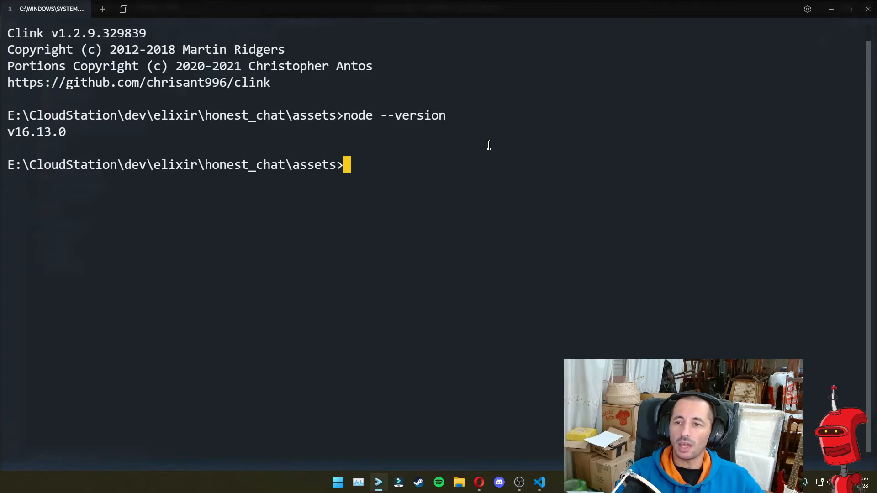
type("npx")
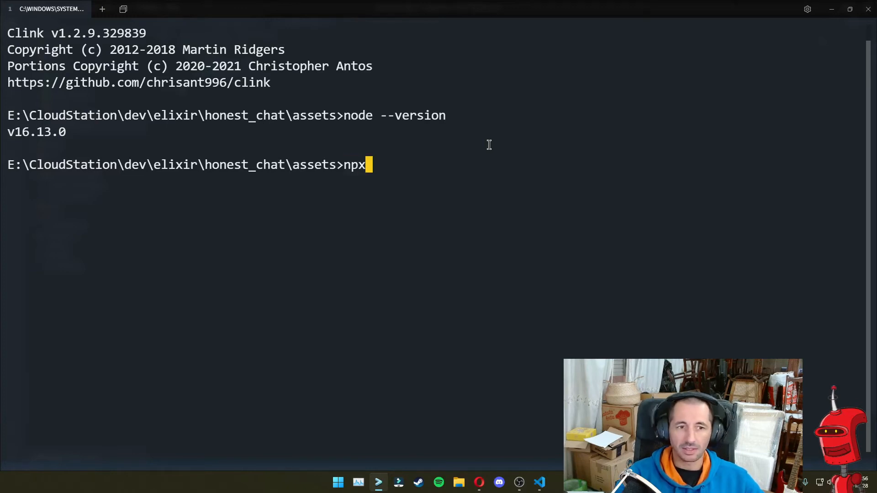
type("tailwindcss init")
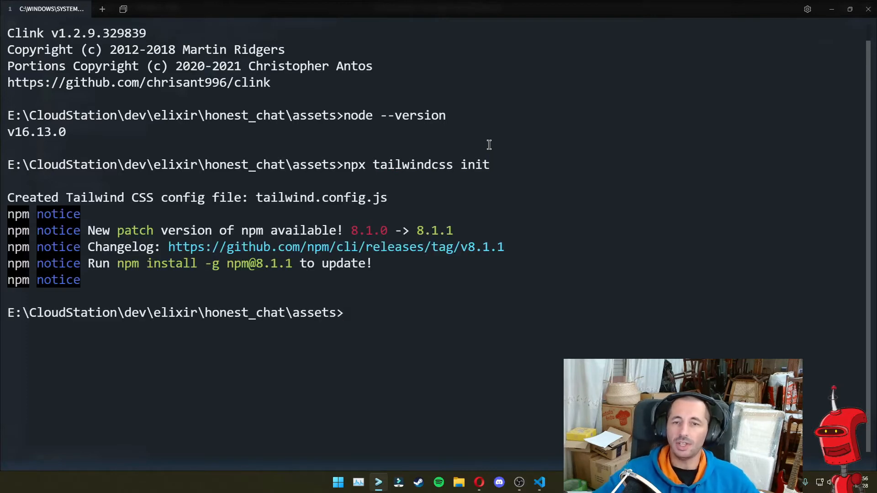
- Edit tailwind.config.js with mode 'jit' and the two purge globs, then save it
left_click(539, 482)
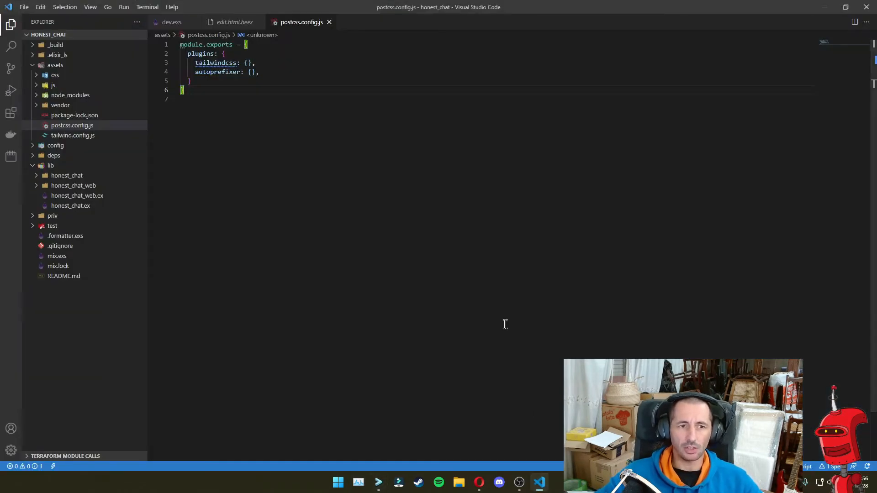
left_click(73, 135)
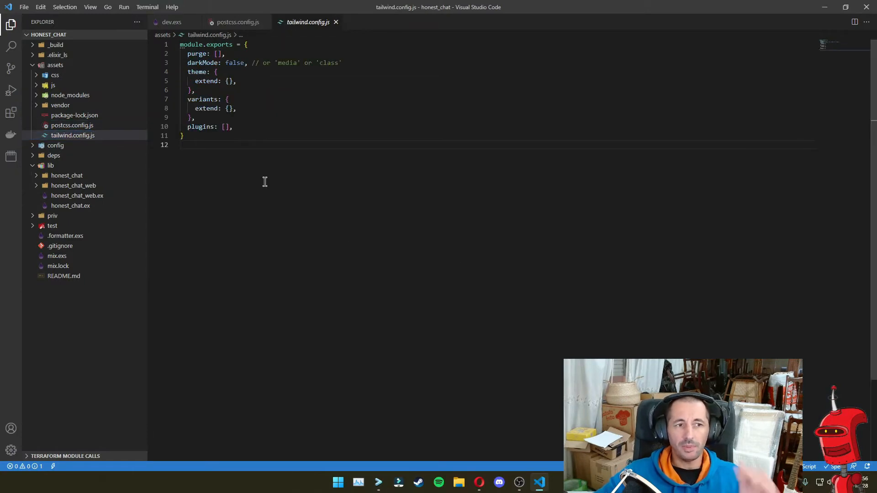
mouse_move(607, 267)
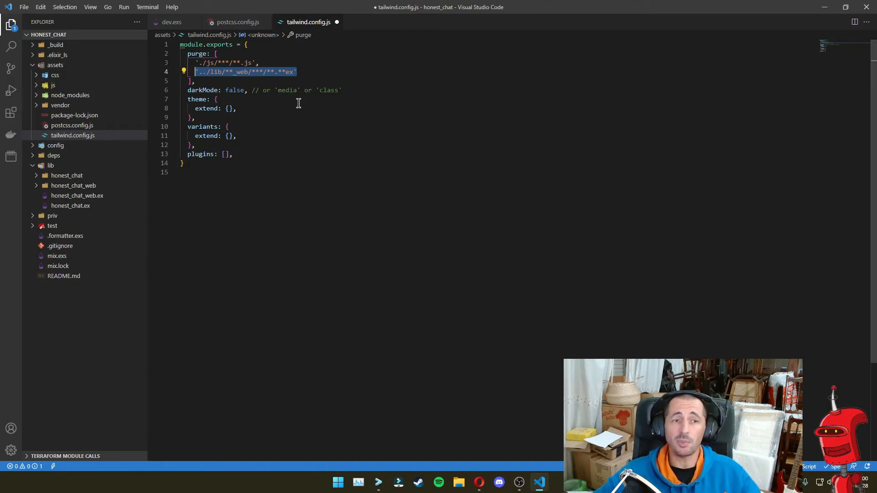
mouse_move(318, 78)
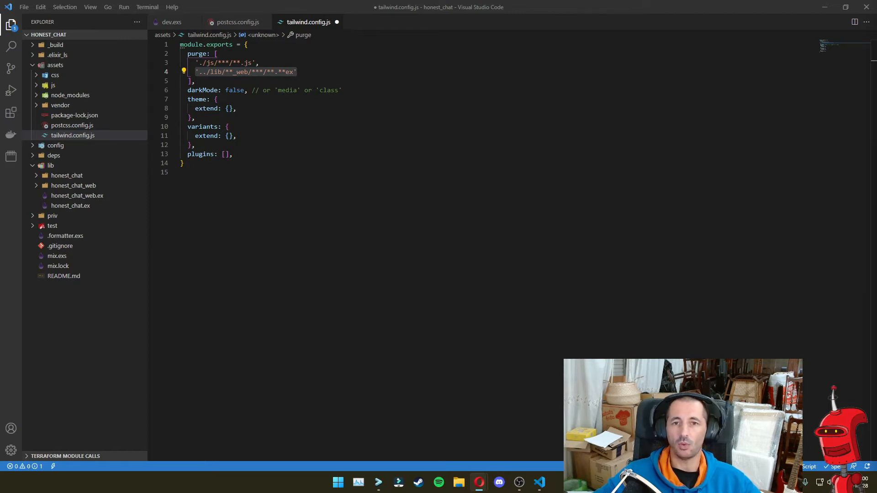
mouse_move(522, 424)
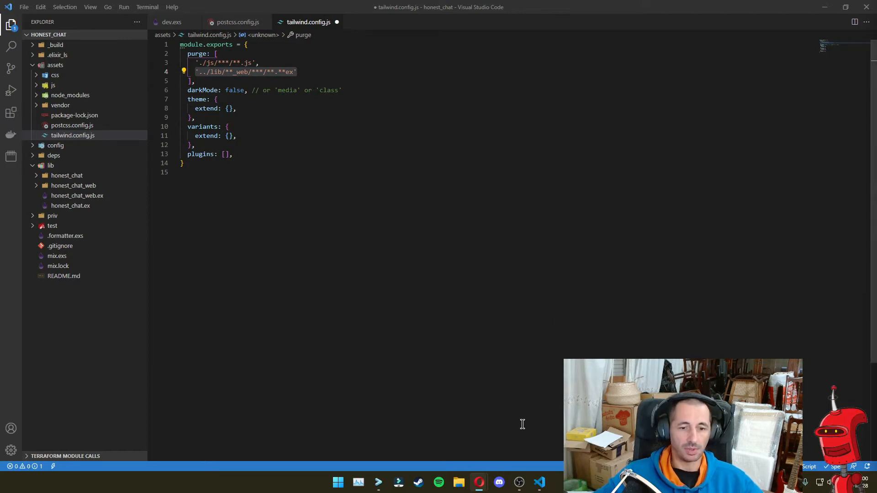
double_click(246, 71)
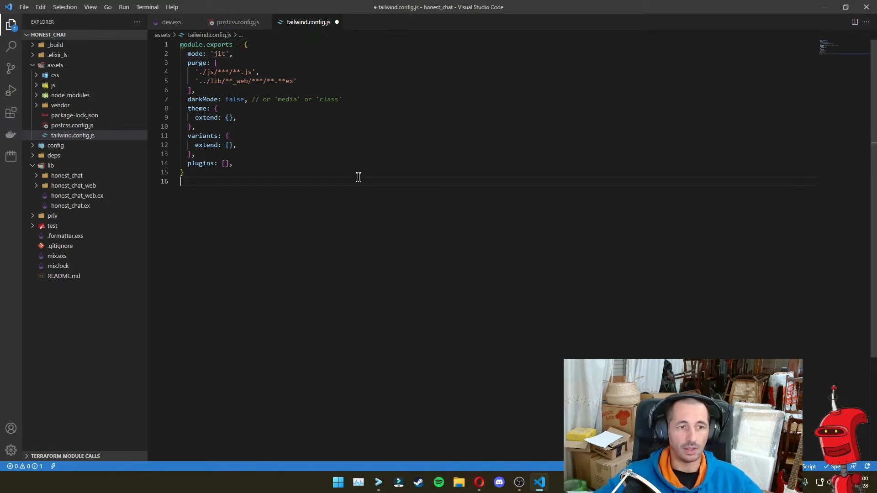
key("ctrl+s")
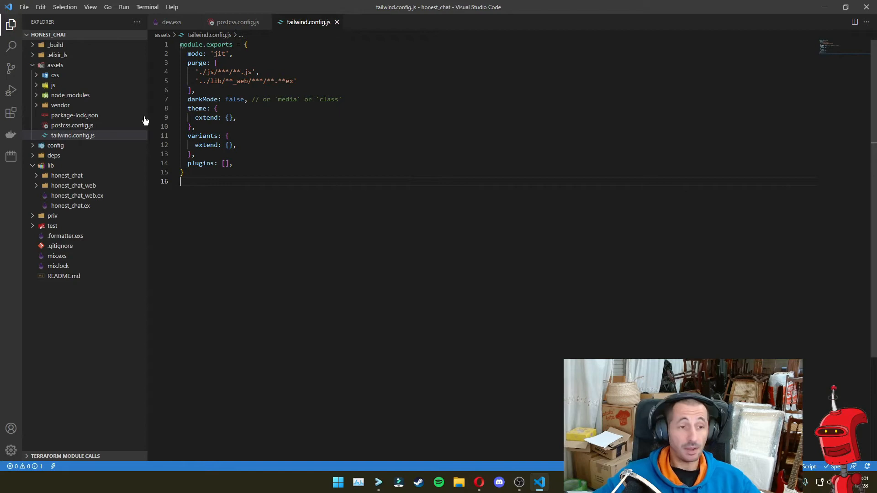
left_click(64, 85)
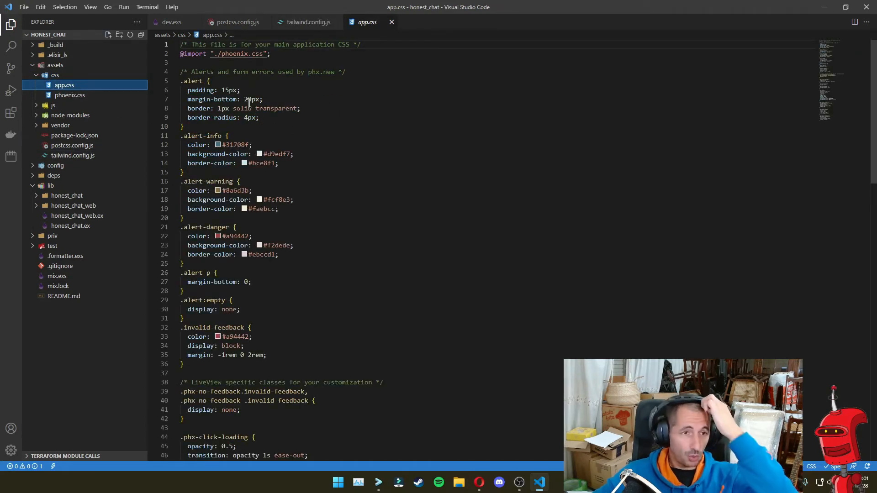
left_click(273, 54)
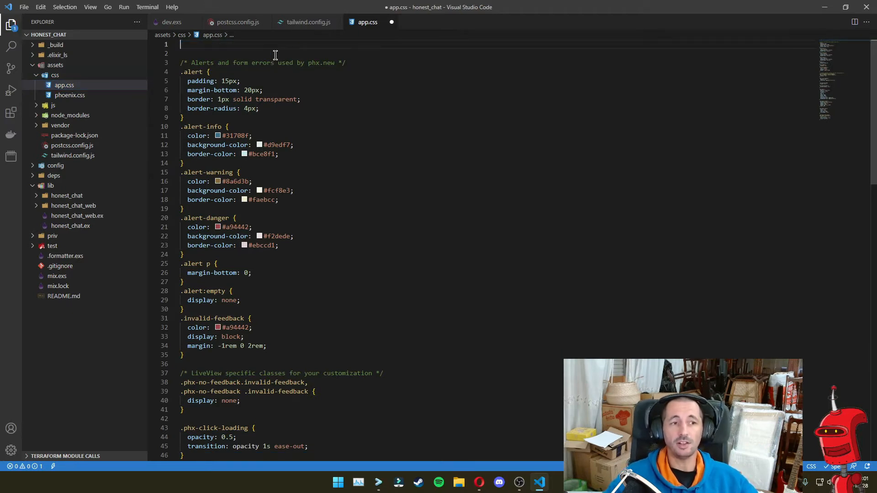
mouse_move(69, 95)
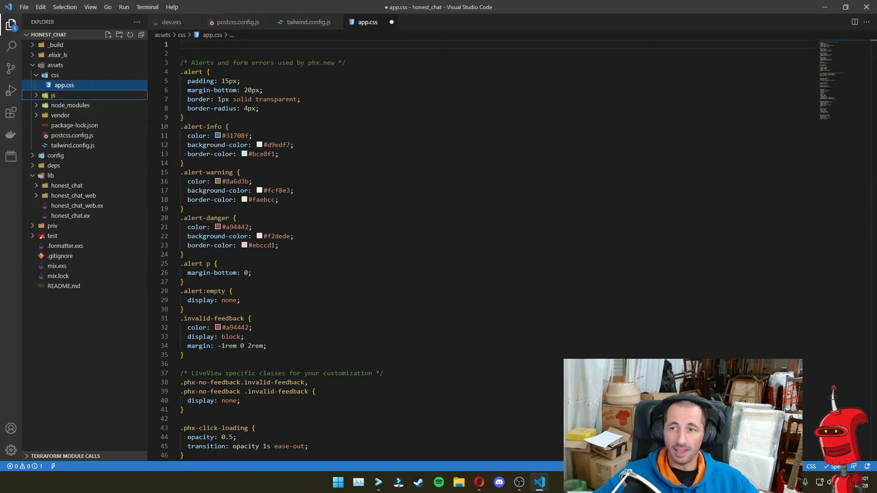
mouse_move(368, 22)
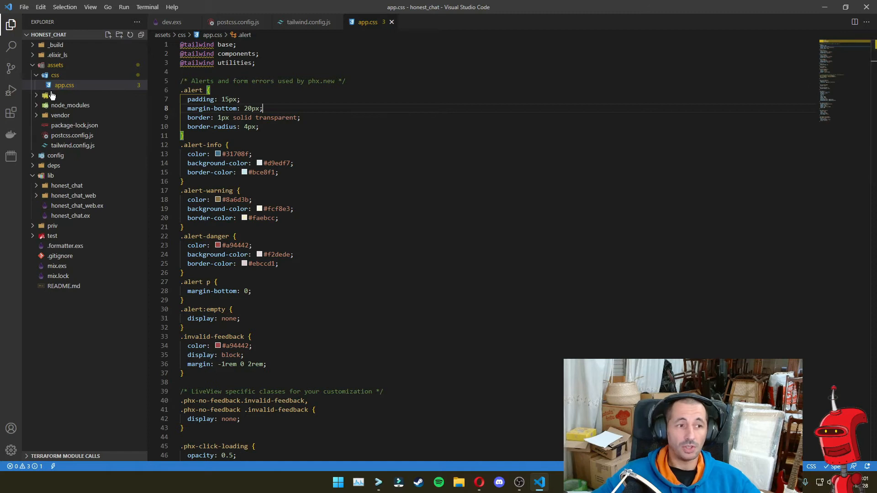
- In app.js delete the css/app.css import together with its two comment lines
left_click(62, 105)
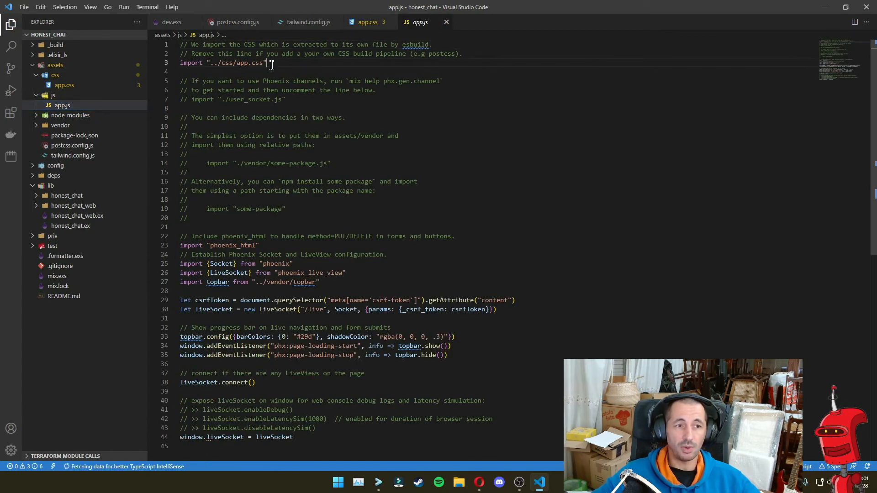
left_click_drag(269, 63, 180, 44)
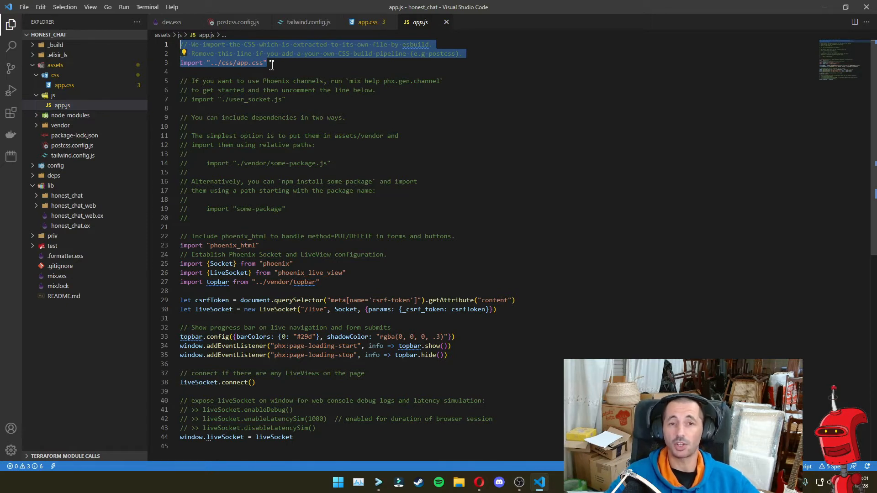
key("Delete")
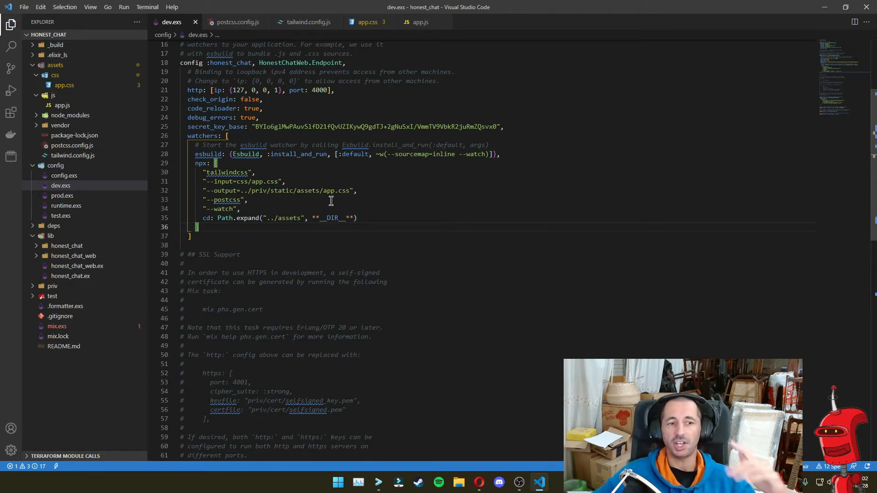
mouse_move(475, 190)
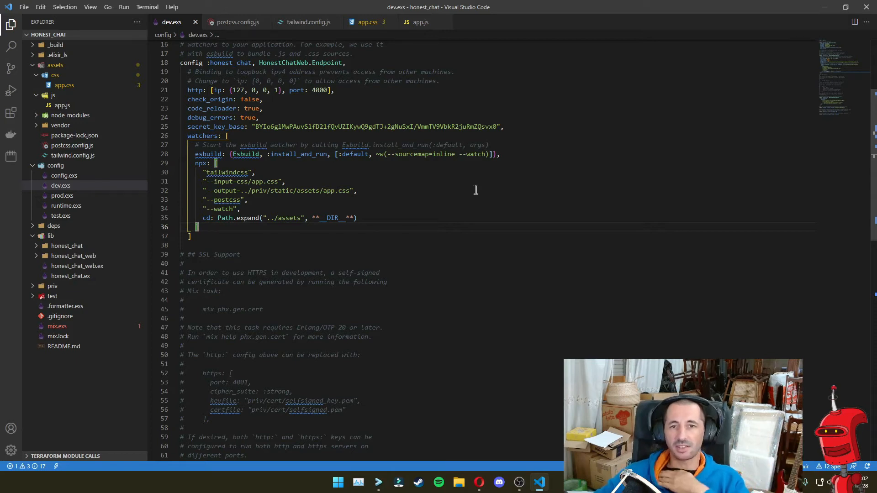
mouse_move(835, 188)
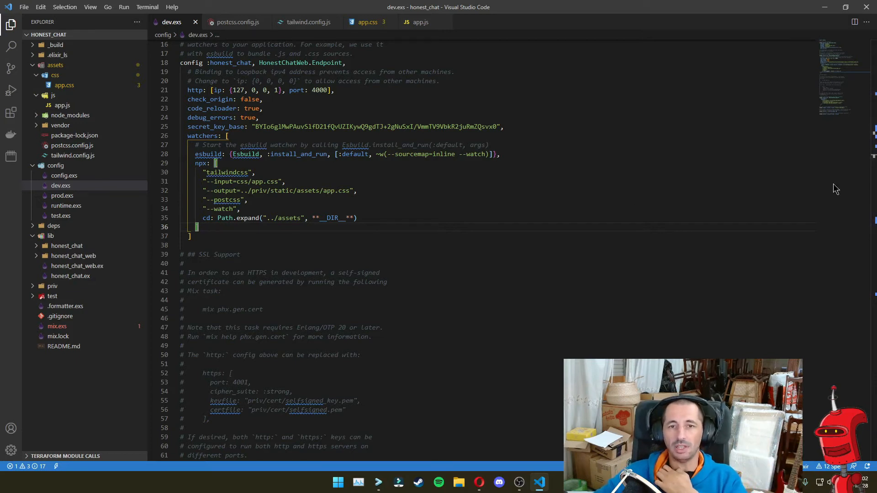
- Expand lib/honest_chat_web and its templates folder in the explorer
left_click(73, 256)
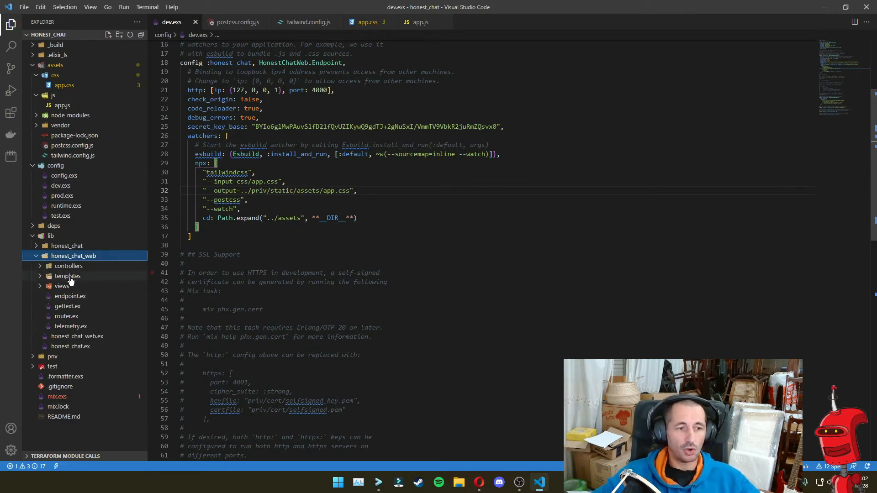
left_click(66, 276)
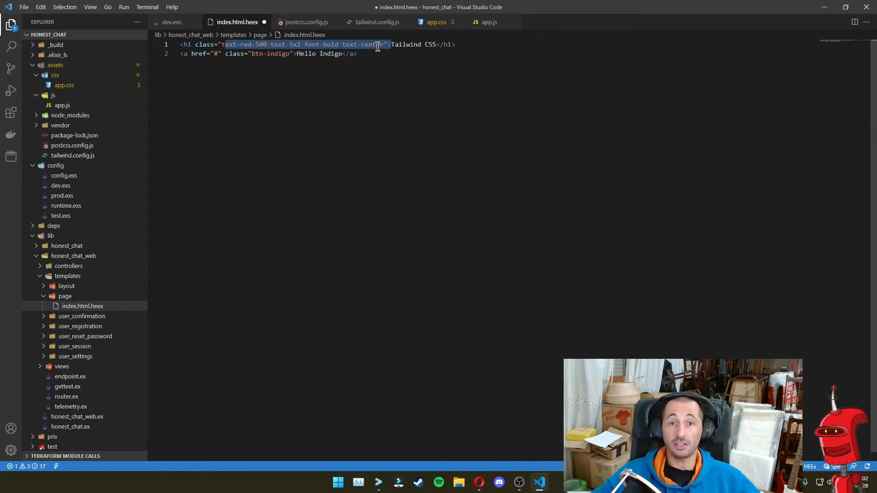
mouse_move(358, 96)
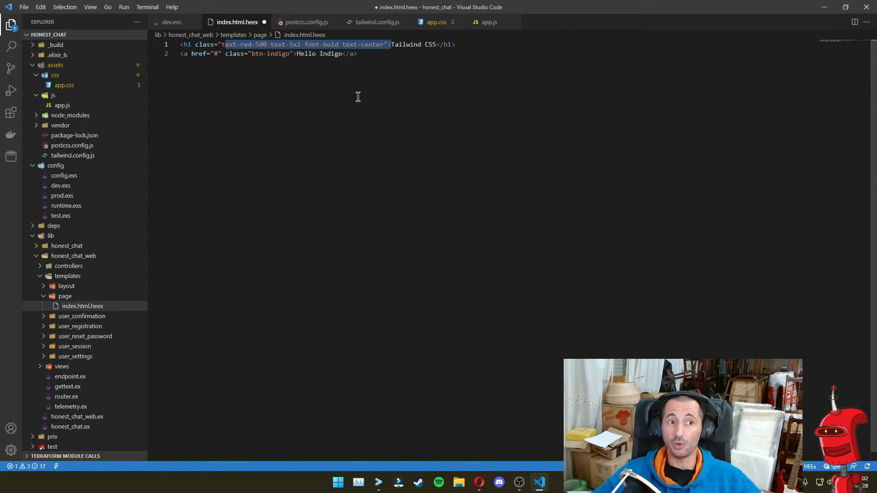
- Save index.html.heex with its Tailwind heading and btn-indigo 'Hello Indigo' link
key("ctrl+s")
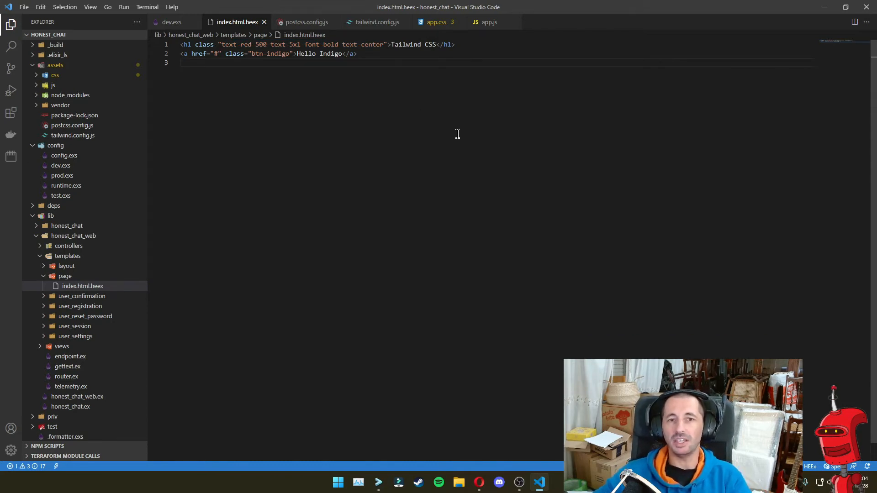
mouse_move(517, 188)
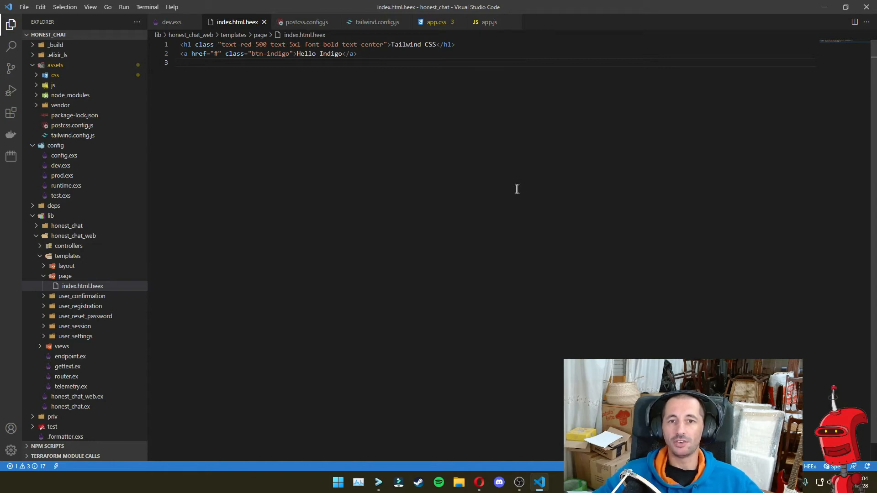
mouse_move(238, 156)
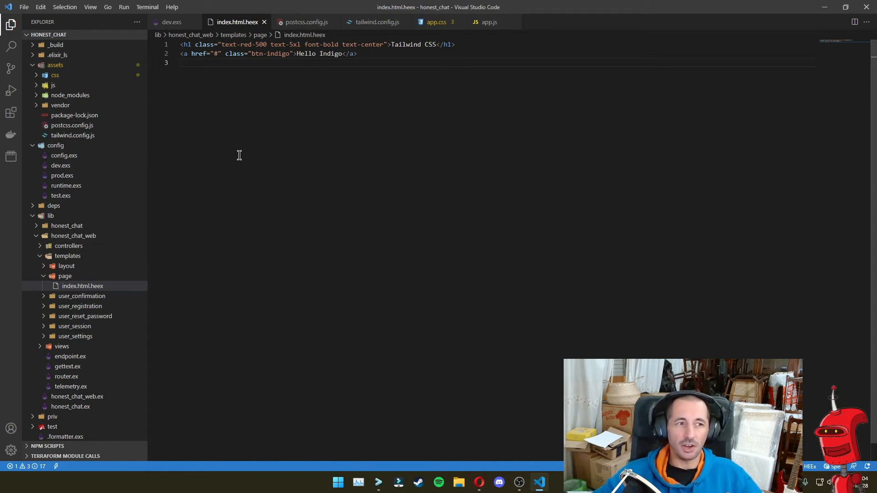
mouse_move(74, 115)
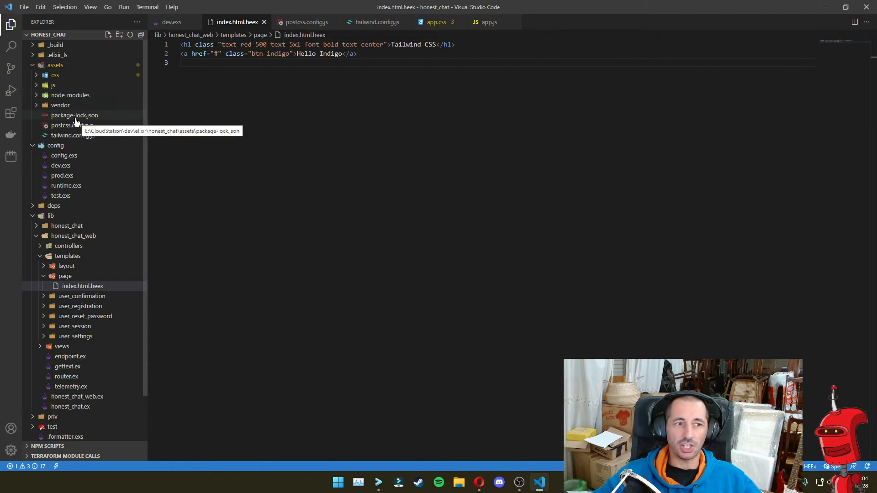
mouse_move(166, 142)
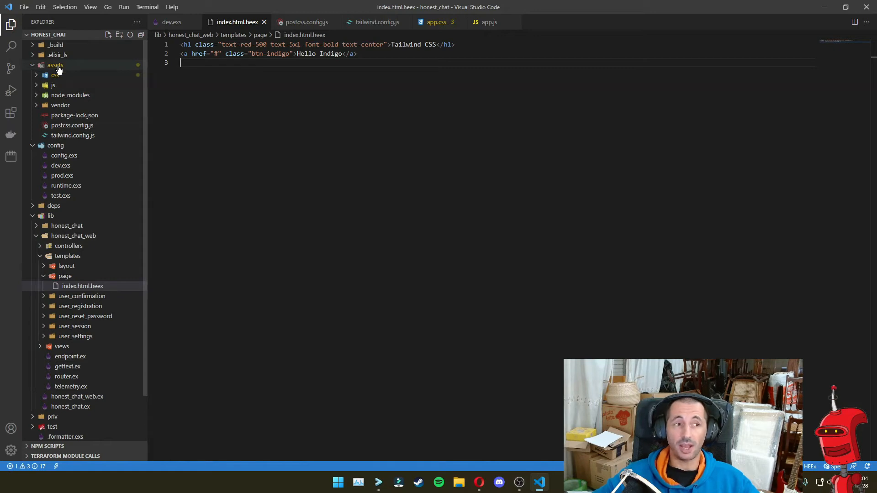
- Create package.json in assets with the Tailwind devDependencies and deploy script
left_click(107, 35)
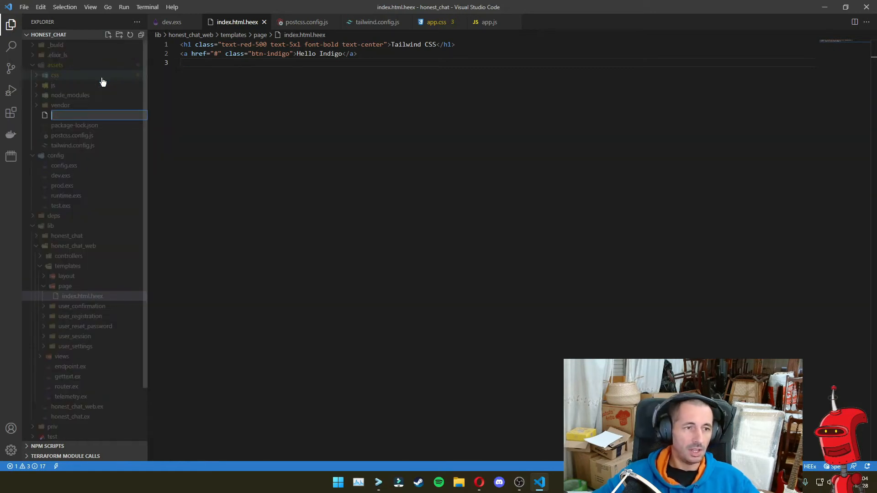
type("package.json")
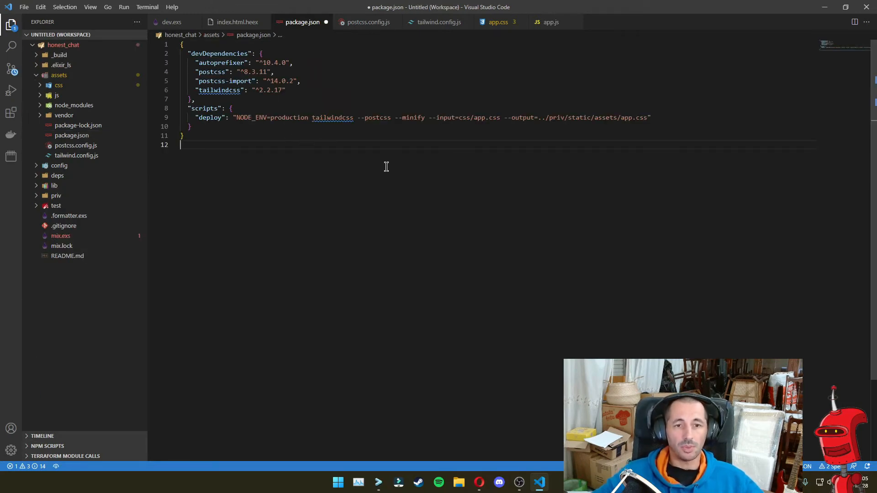
left_click(379, 482)
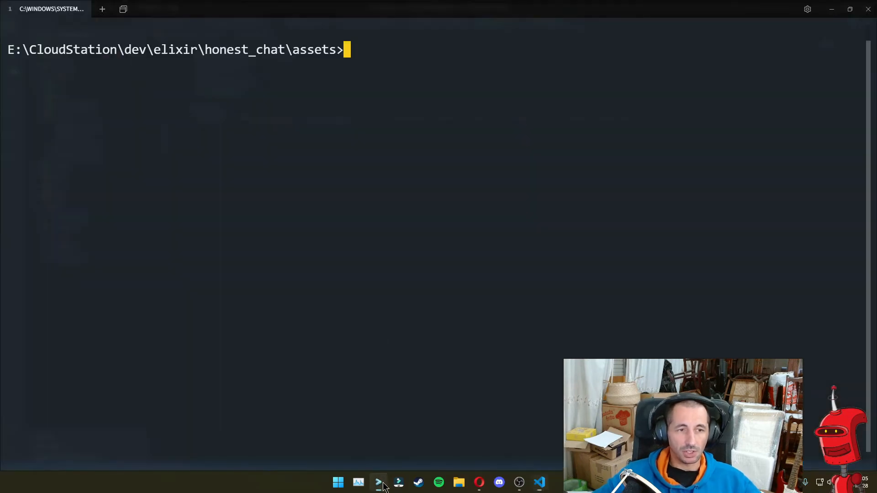
- Run npm install in the assets folder and switch back to the editor
type("npm install")
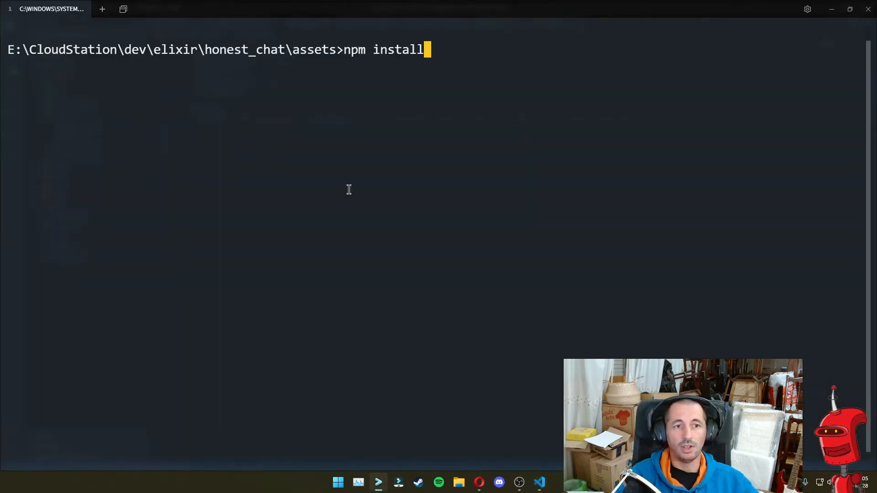
key("Return")
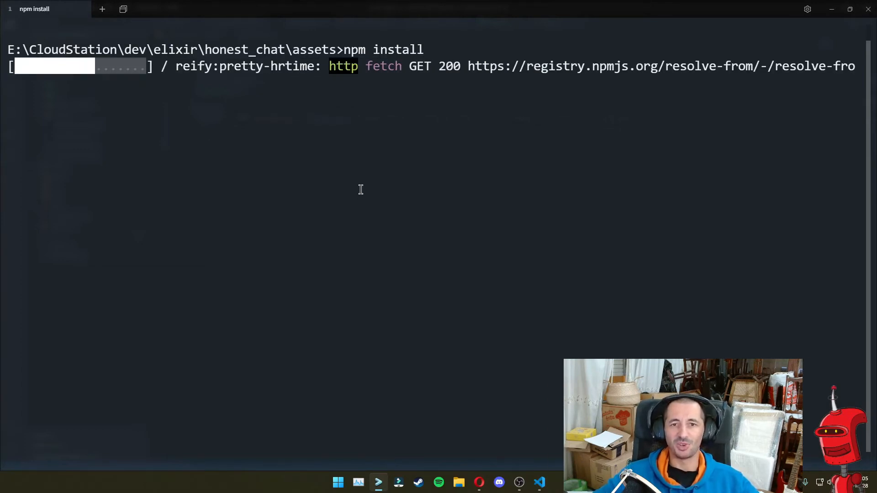
left_click(539, 482)
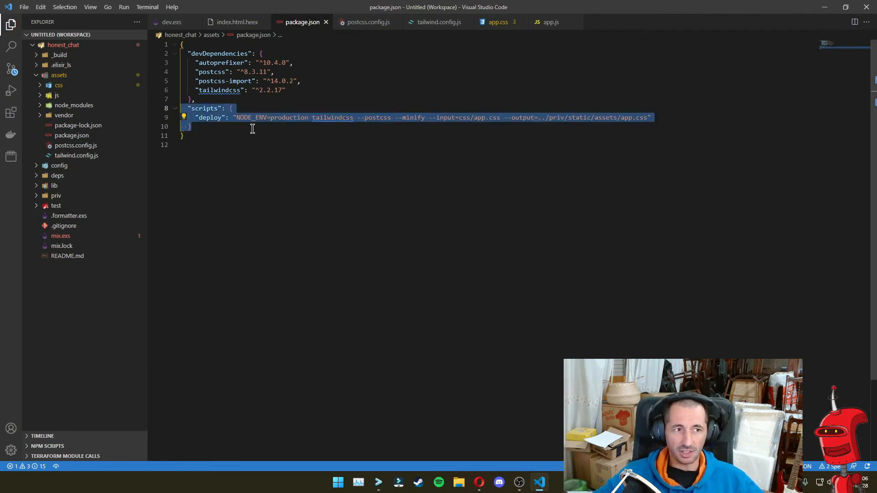
- Edit the assets.deploy alias to run "cmd --cd assets npm run deploy" first and save mix.exs
left_click(61, 235)
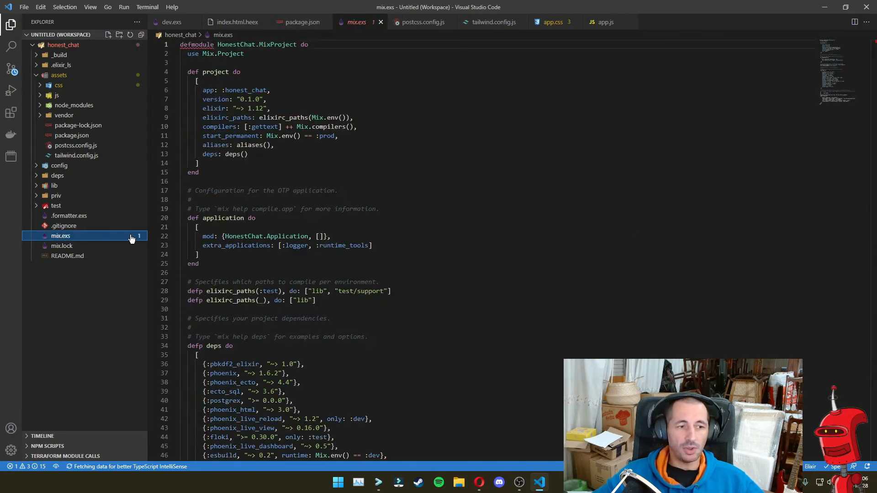
scroll("down", 3)
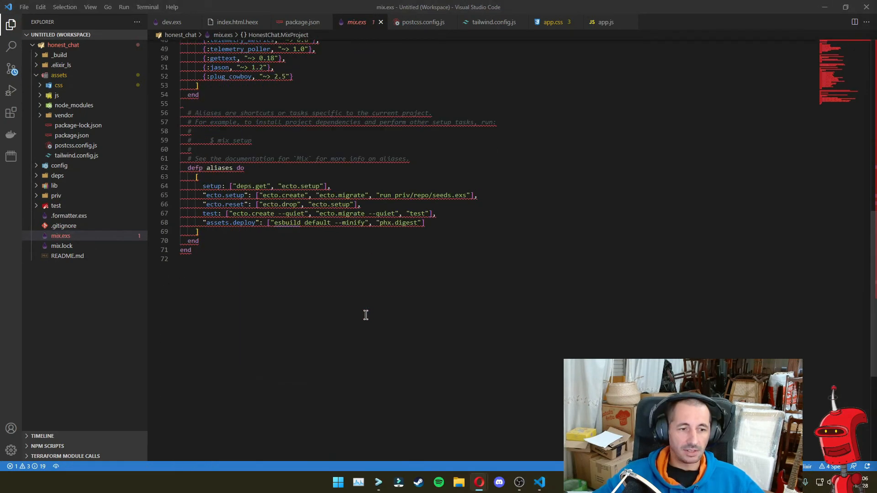
left_click(405, 223)
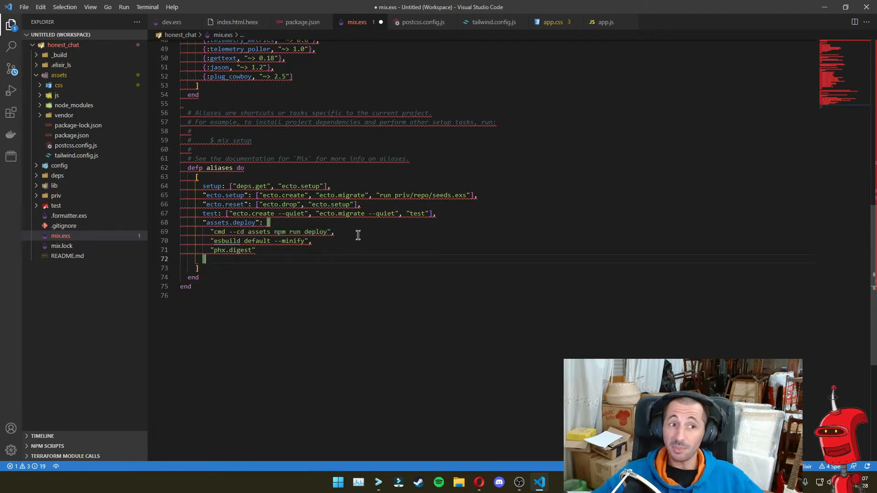
key("ctrl+s")
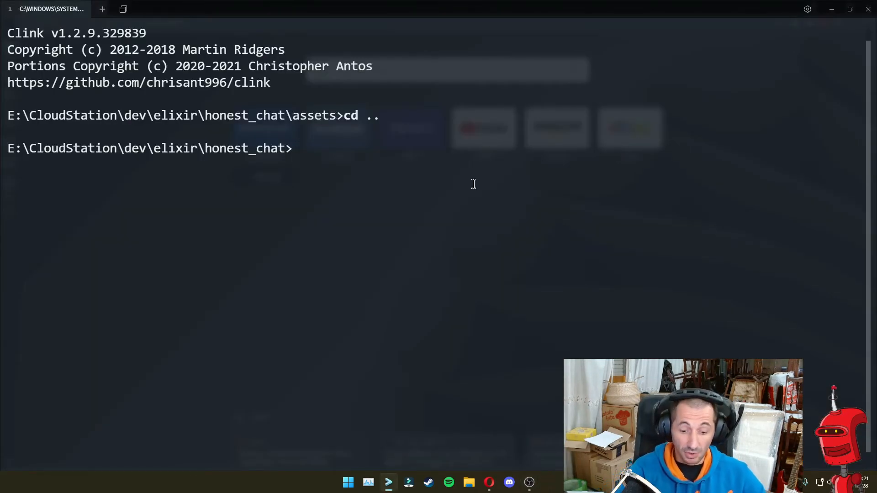
- Start the server with iex -S mix phx.server, which fails with a tailwindcss eacces error
type("iex -S")
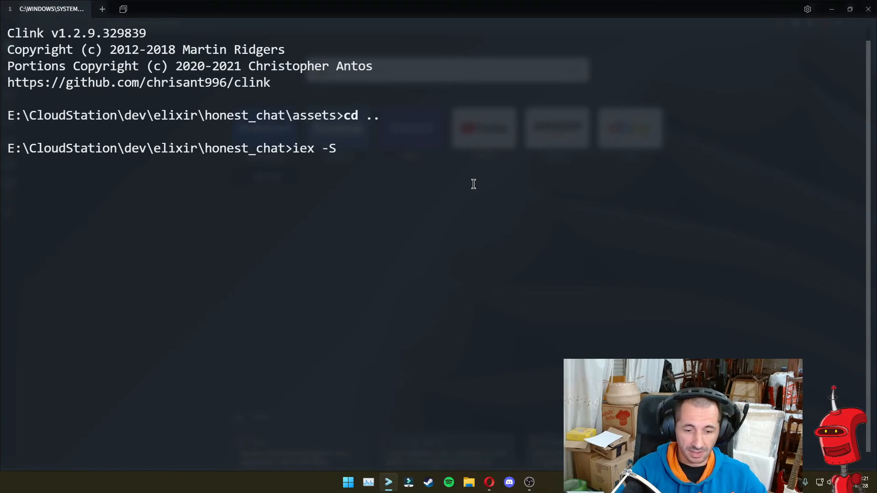
type("mix.")
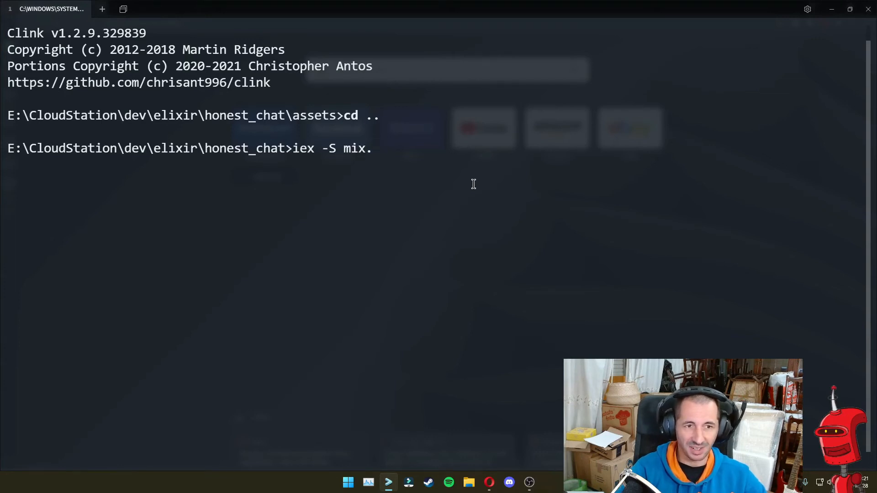
type("p")
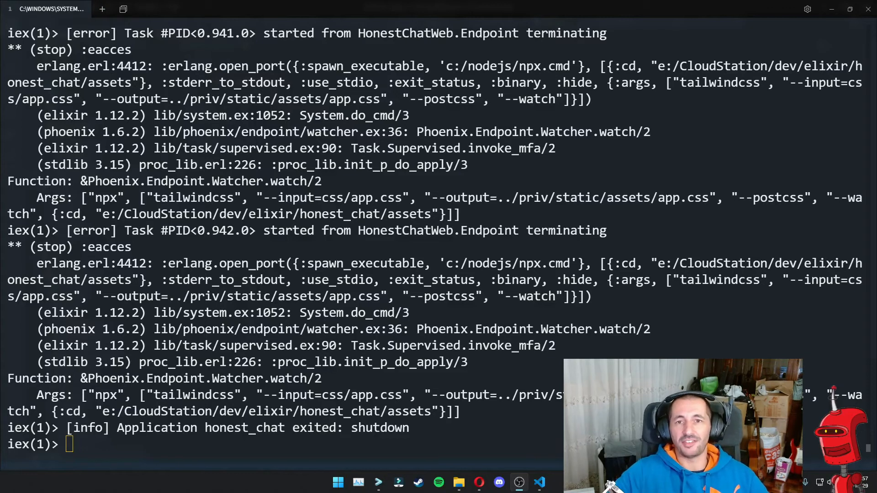
mouse_move(669, 184)
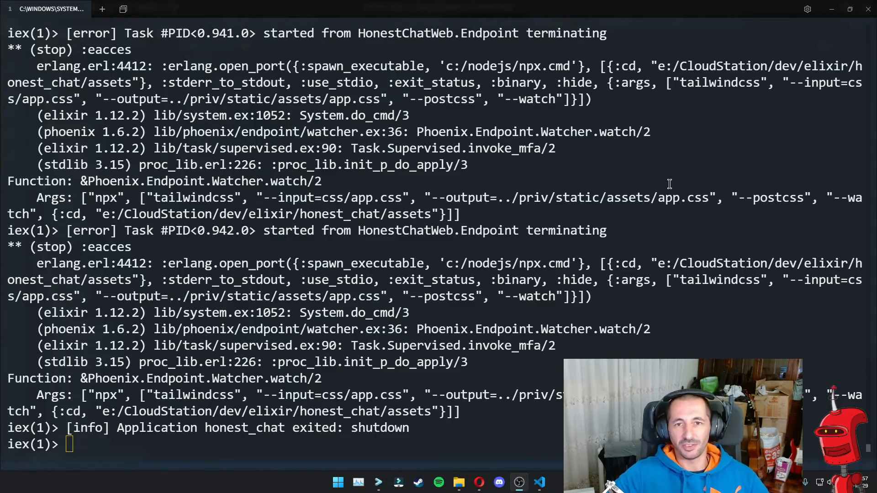
mouse_move(492, 372)
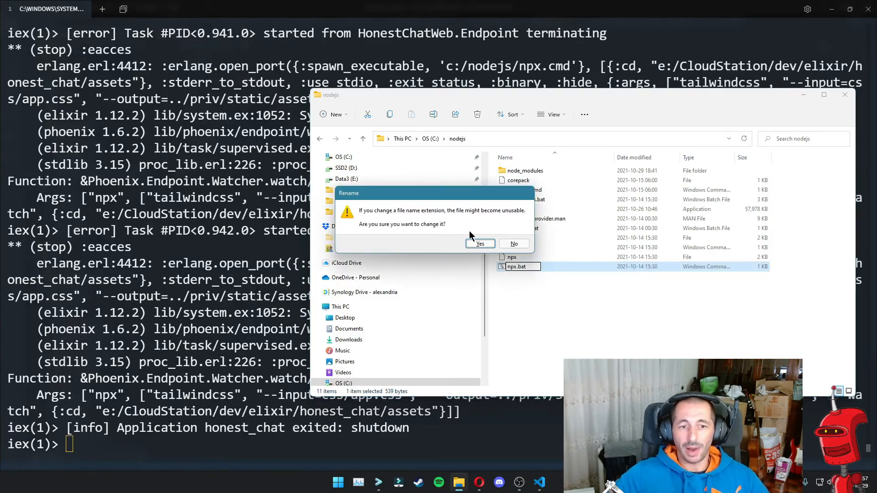
- Confirm the rename so nodejs contains npx.bat, then close File Explorer
left_click(480, 244)
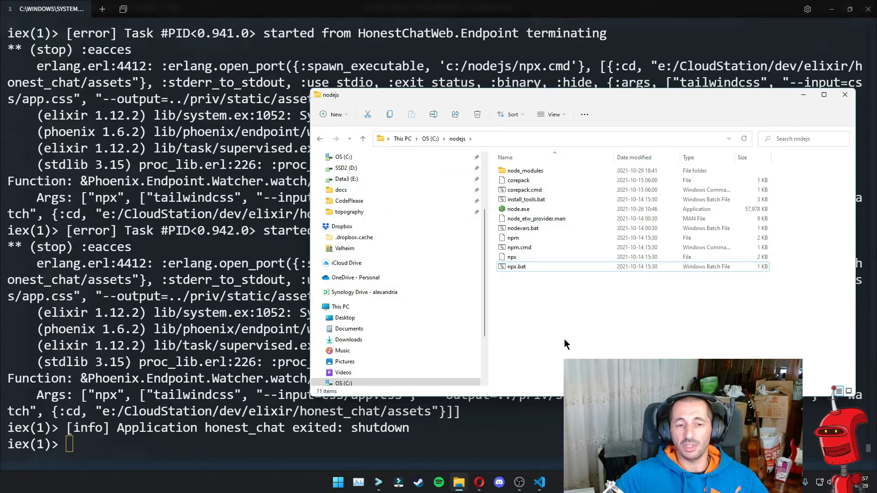
left_click(843, 94)
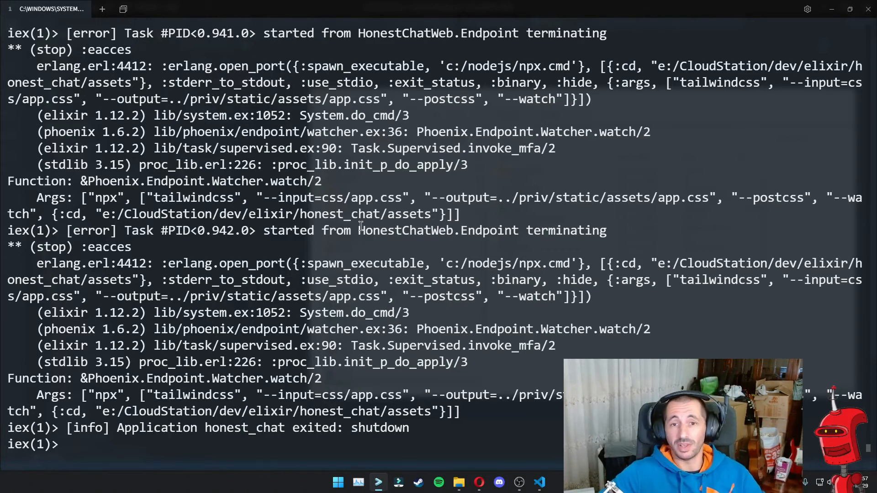
mouse_move(397, 243)
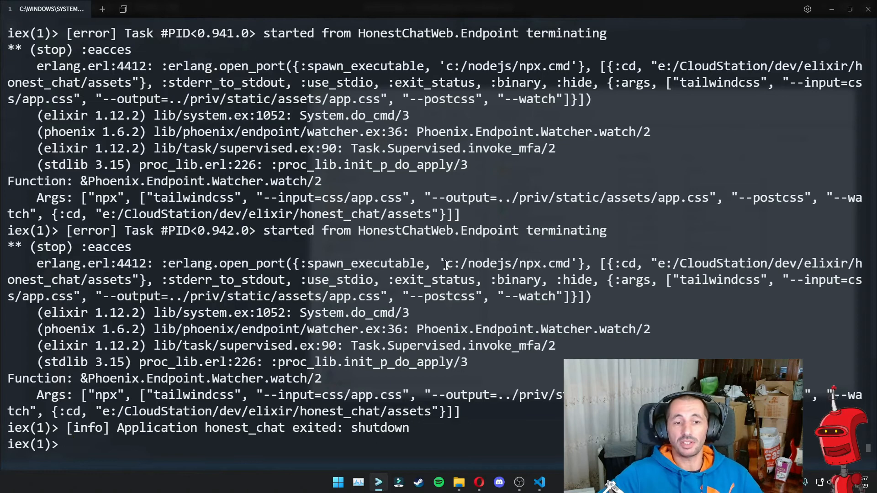
- Terminate the crashed session and relaunch iex -S mix phx.server
double_click(506, 263)
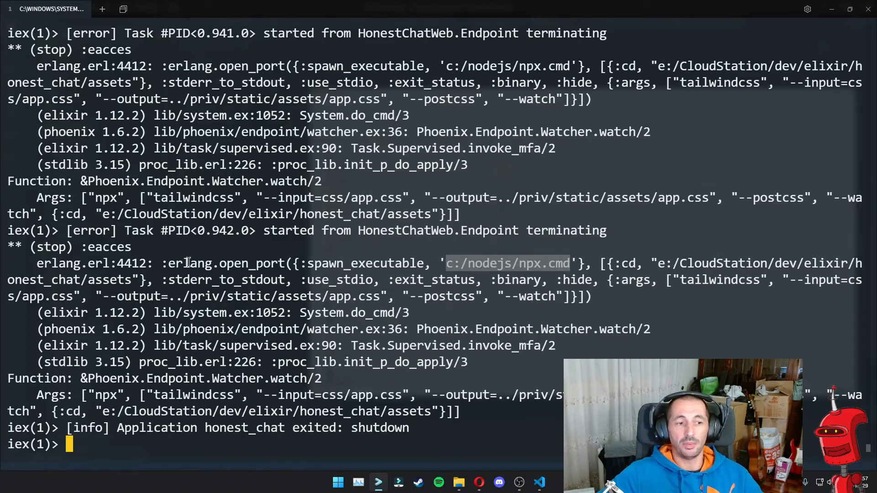
mouse_move(536, 280)
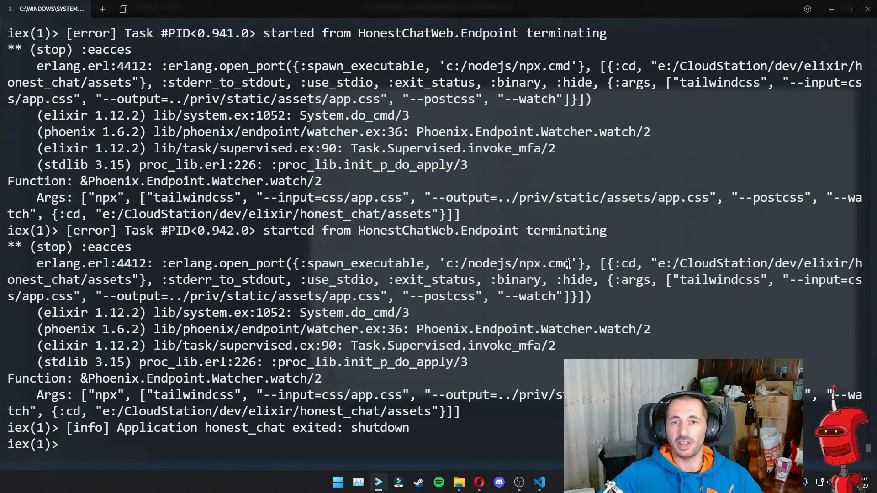
key("ctrl+c")
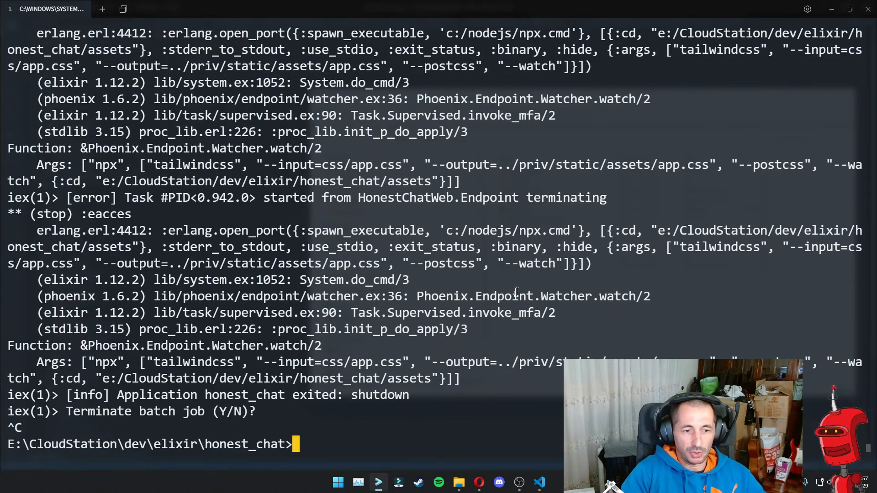
type("iex -S mix phx.server")
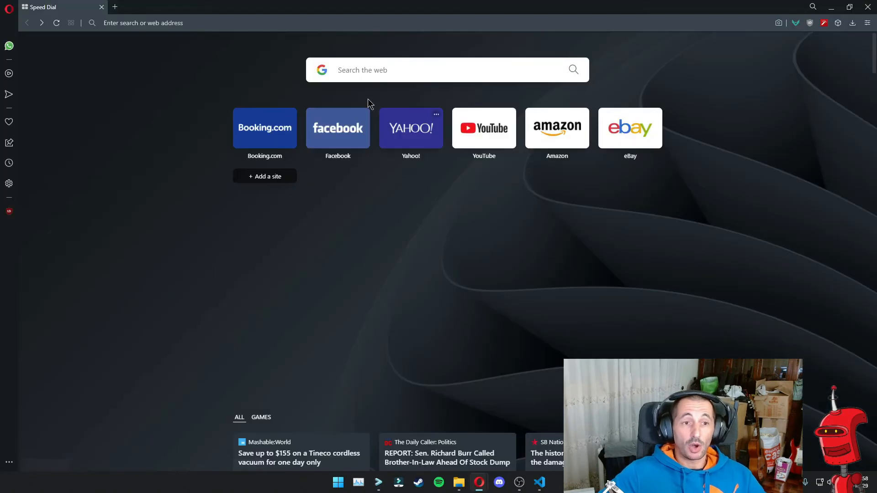
- Load localhost:4000 showing the red Tailwind CSS heading and plain Hello Indigo link
type("localhost:4000/")
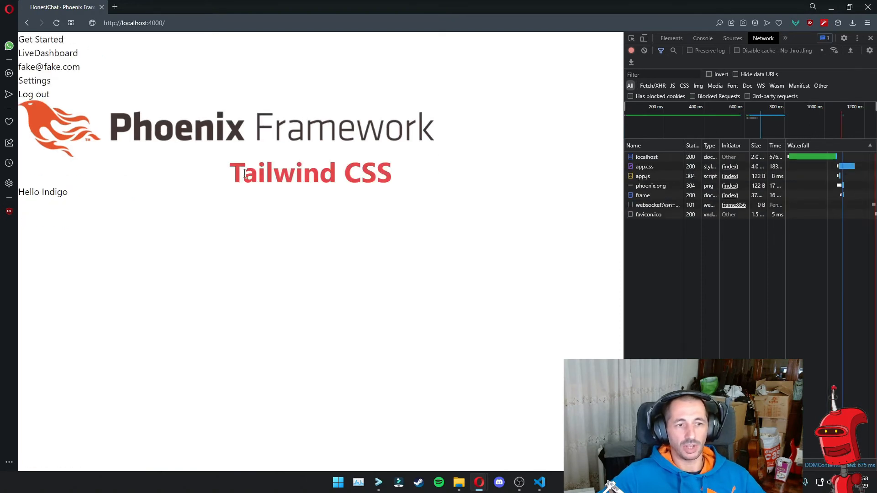
mouse_move(283, 253)
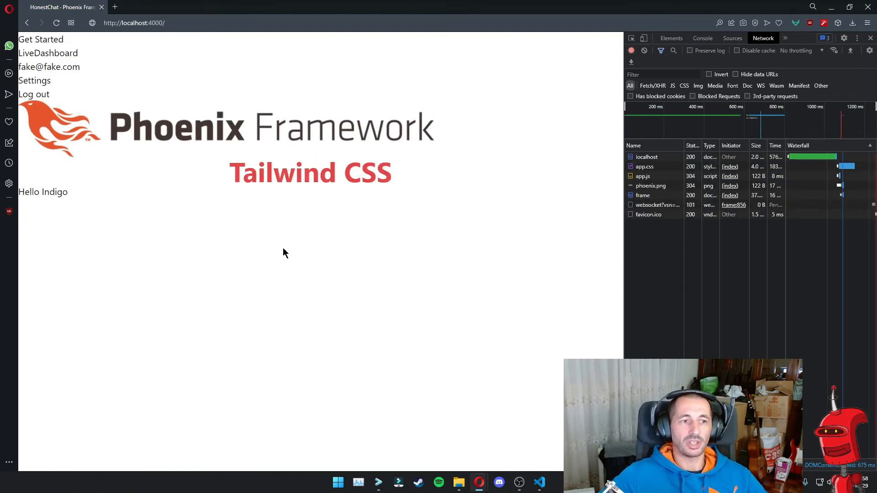
mouse_move(220, 184)
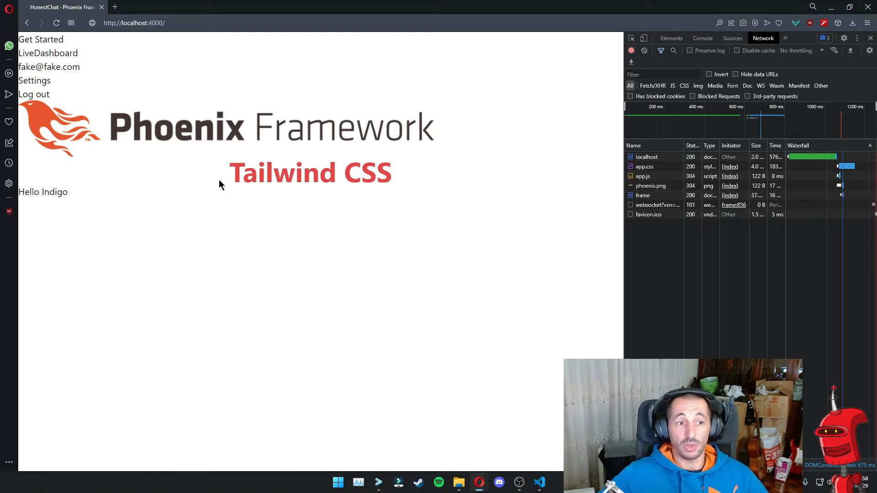
mouse_move(454, 333)
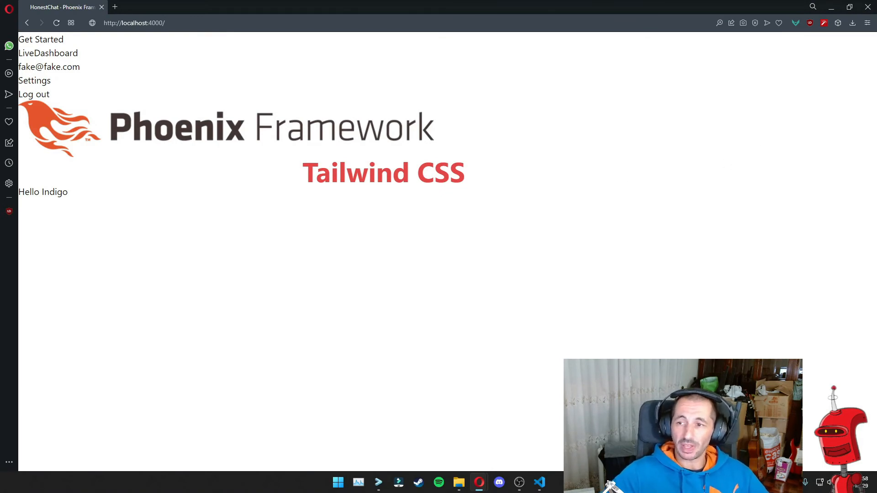
mouse_move(662, 138)
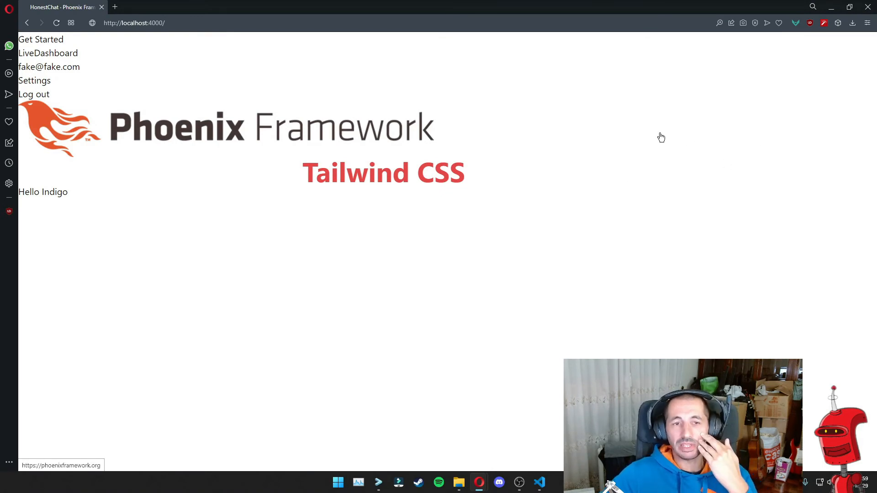
- Create a components folder under css containing a new buttons.css file
left_click(539, 482)
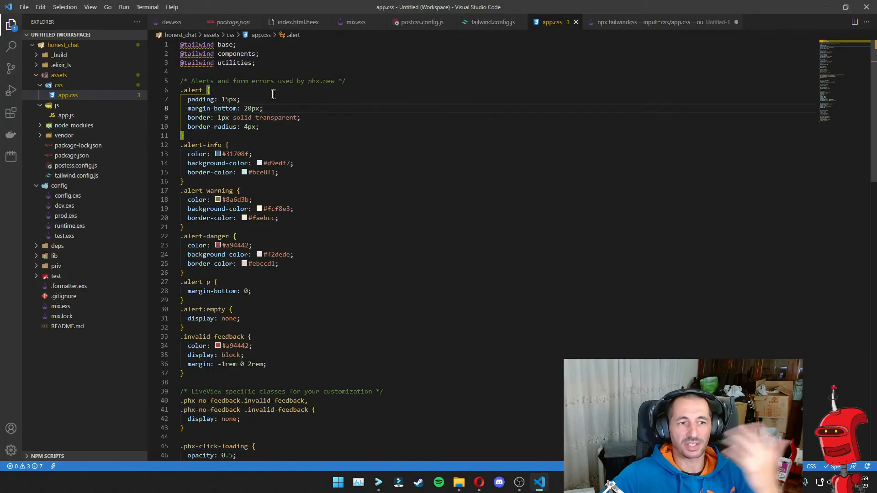
scroll("down", 3)
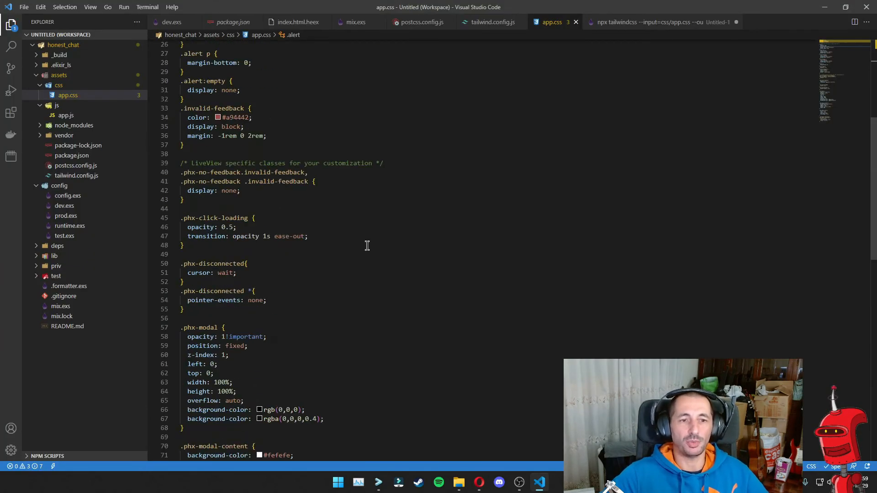
scroll("up", 3)
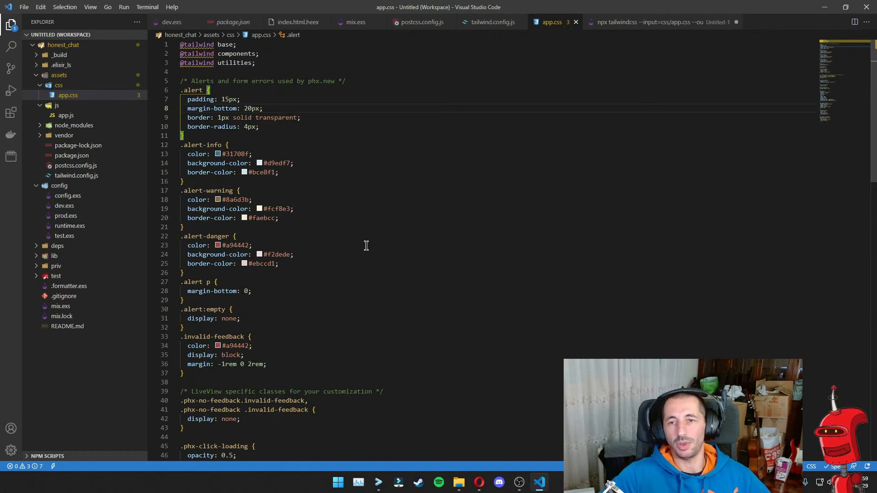
mouse_move(303, 138)
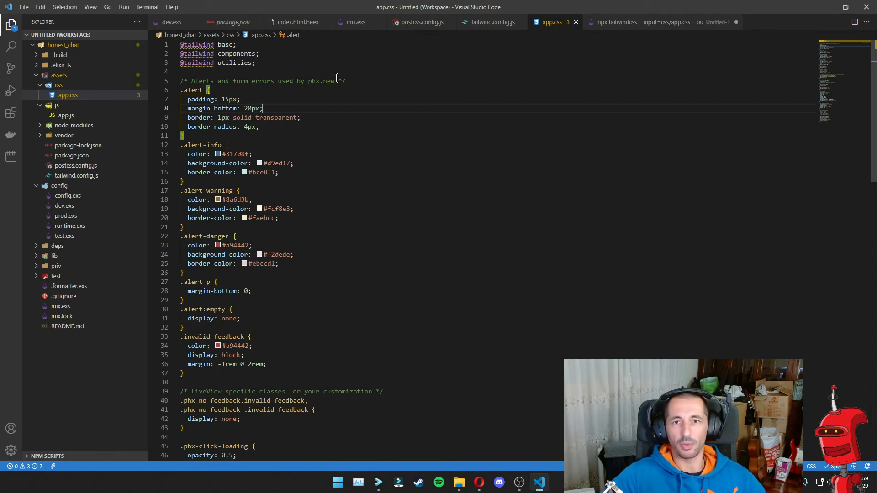
mouse_move(392, 80)
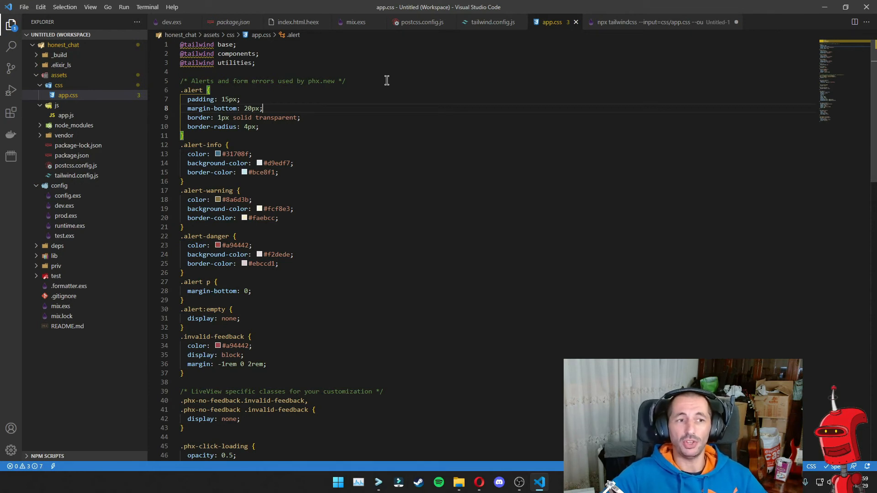
right_click(59, 85)
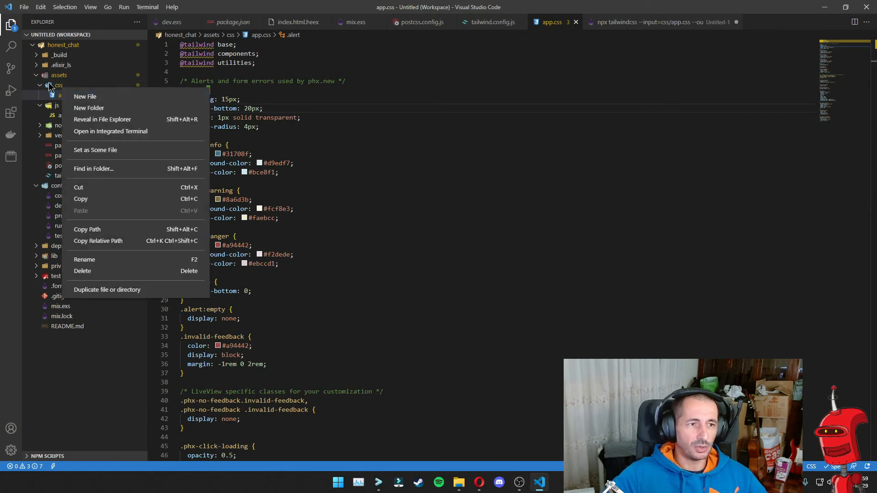
left_click(85, 96)
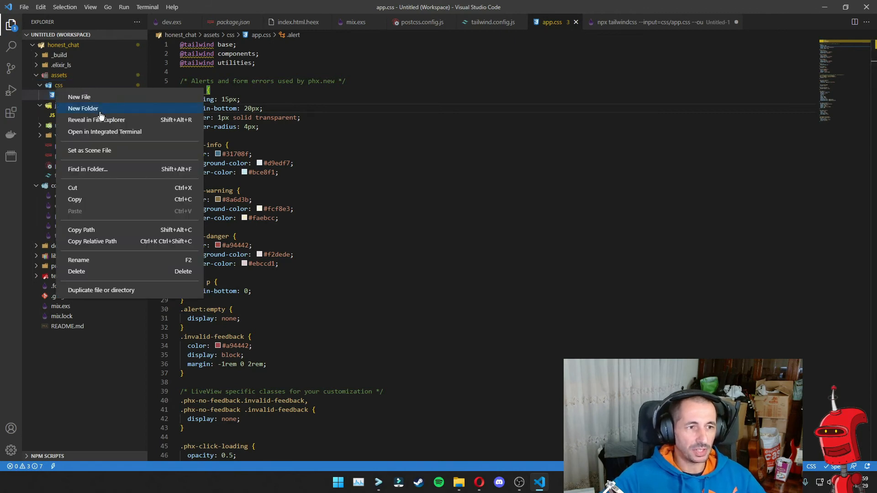
left_click(84, 108)
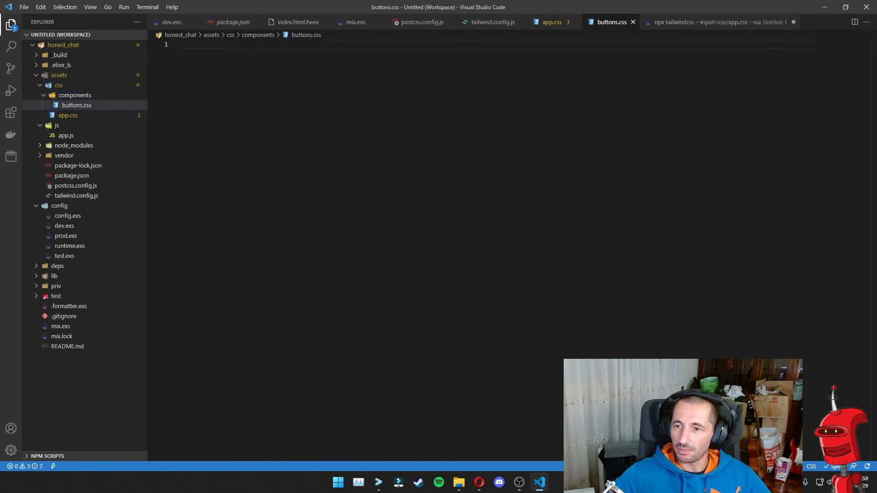
type("@layer components {")
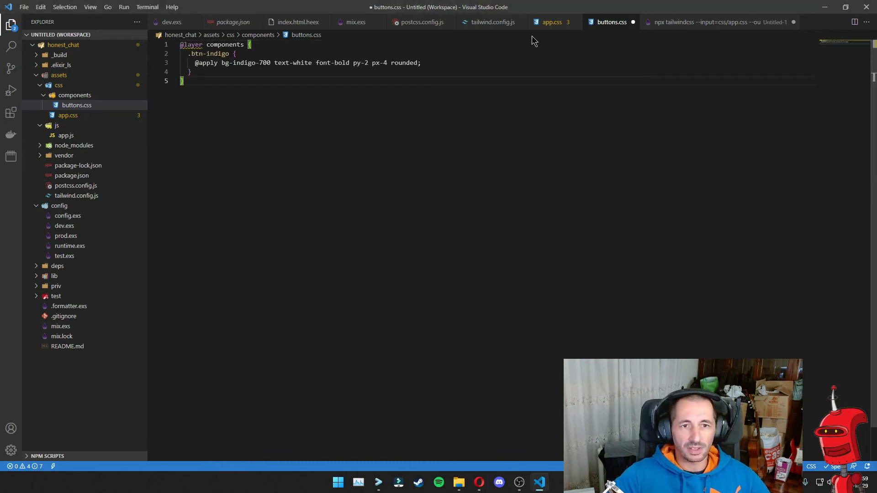
left_click(295, 22)
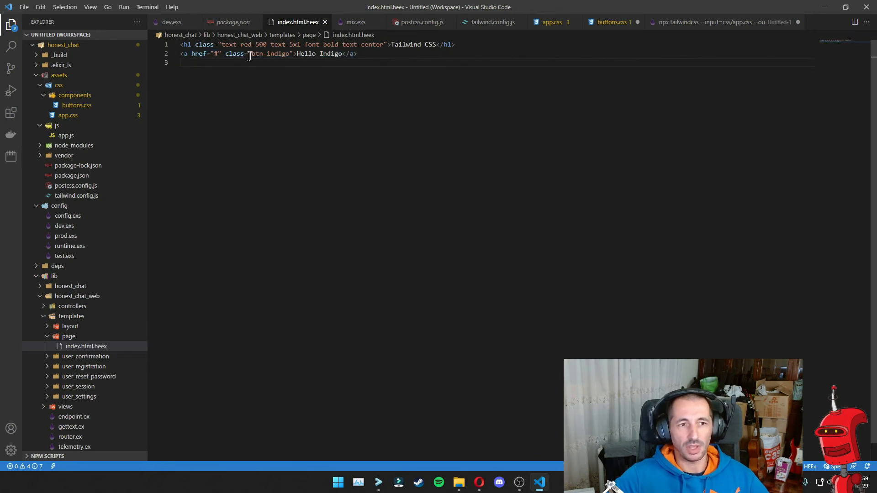
double_click(270, 53)
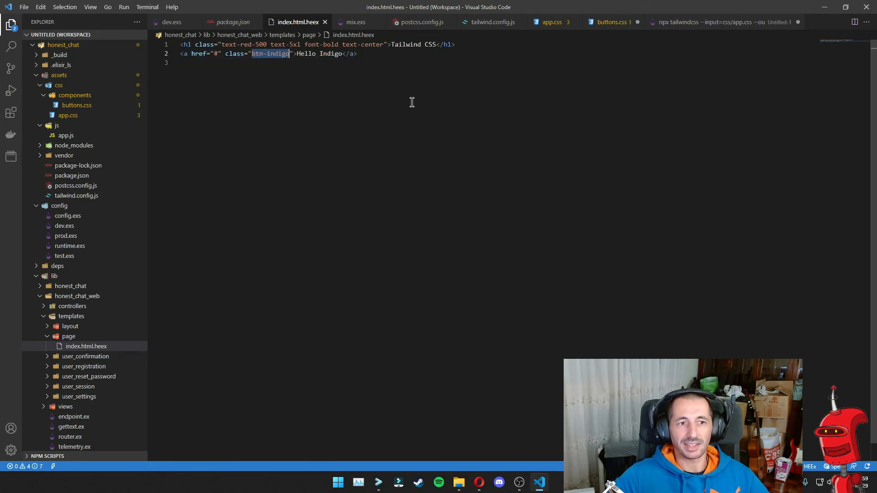
left_click(609, 22)
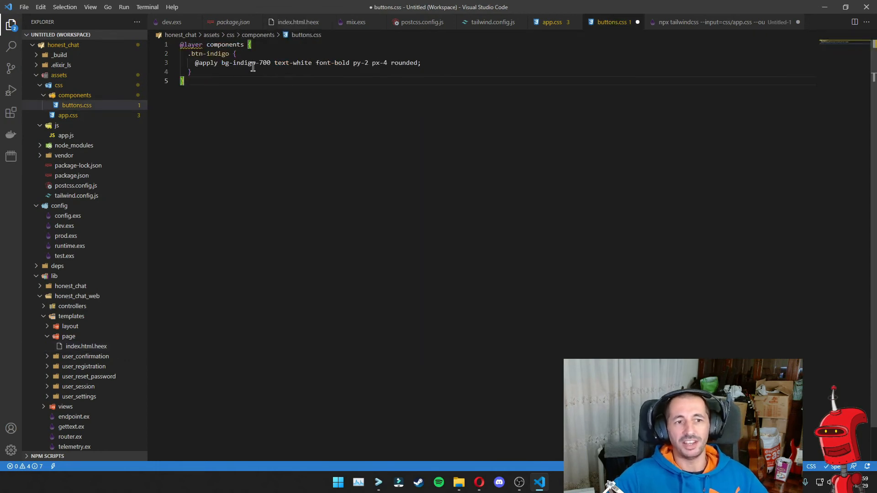
mouse_move(410, 63)
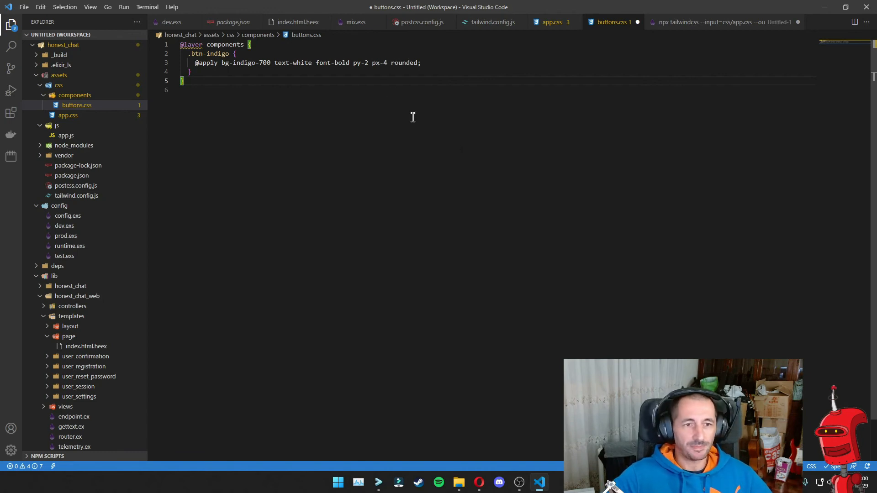
left_click(551, 22)
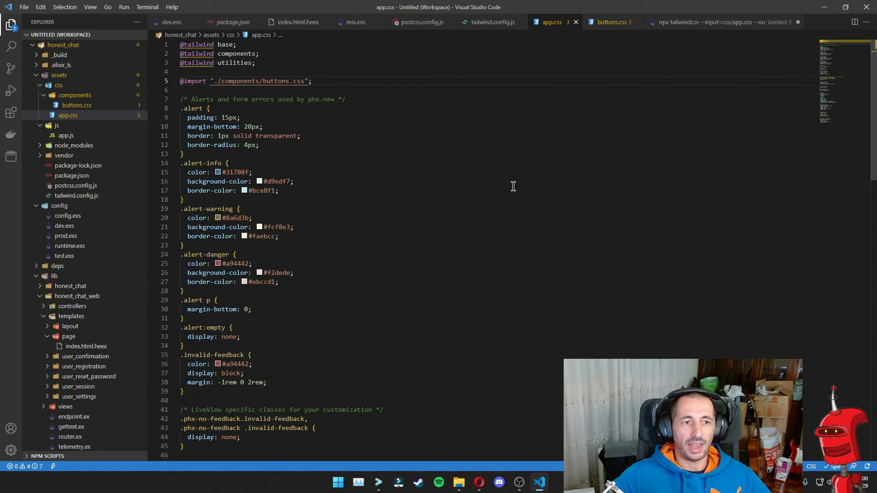
mouse_move(462, 209)
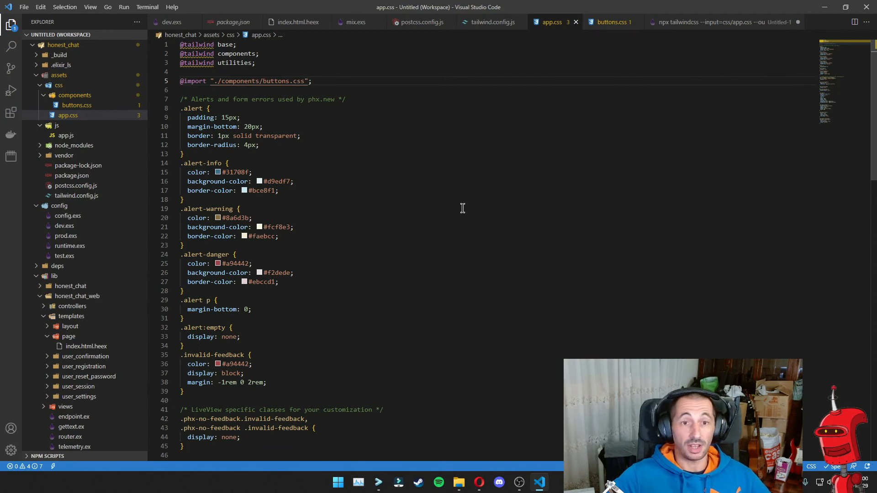
mouse_move(478, 482)
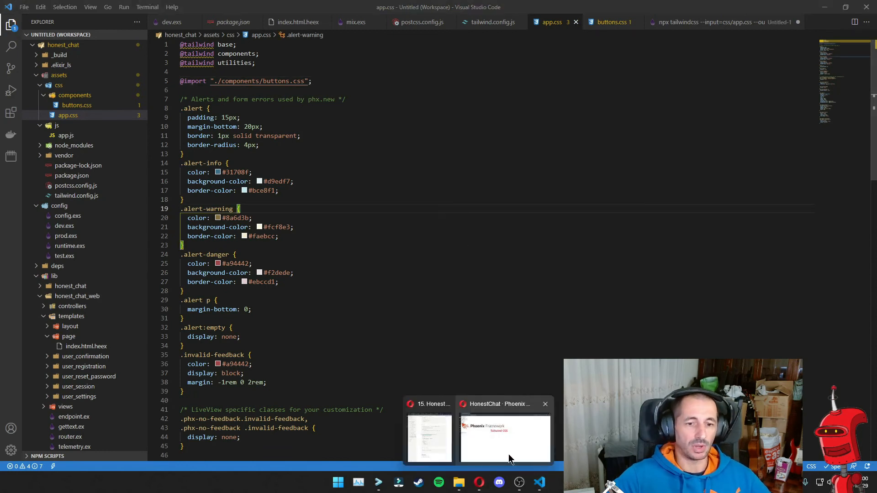
- Check the browser preview and the server request log, then return to app.css
left_click(505, 439)
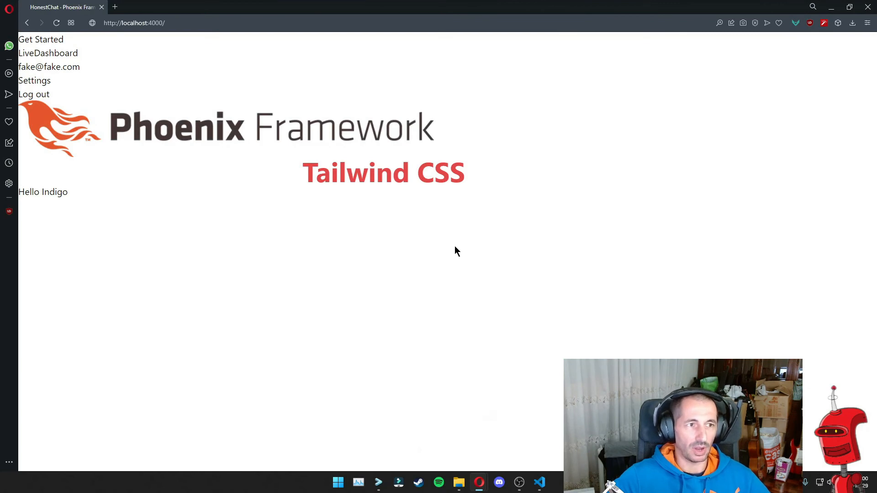
mouse_move(413, 475)
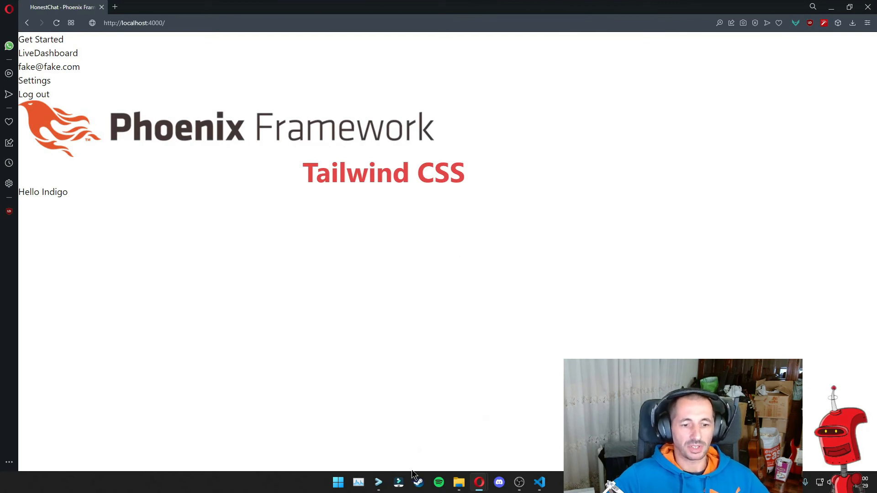
left_click(379, 482)
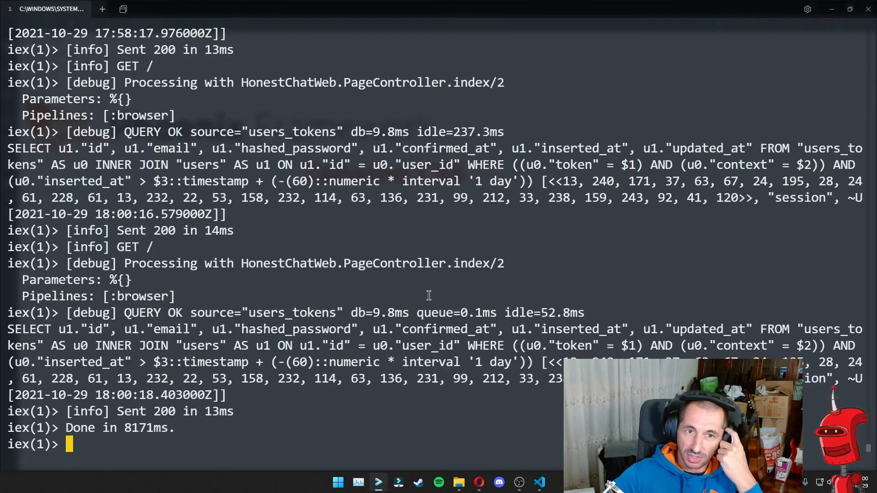
mouse_move(480, 482)
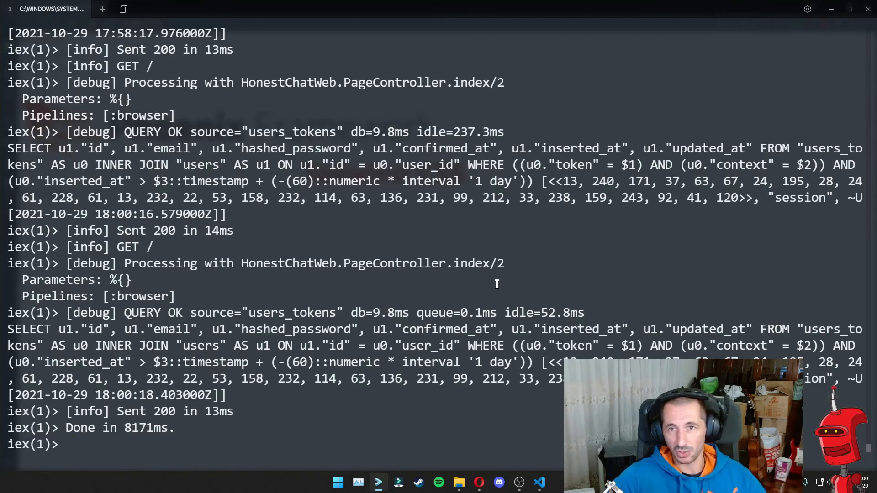
left_click(539, 483)
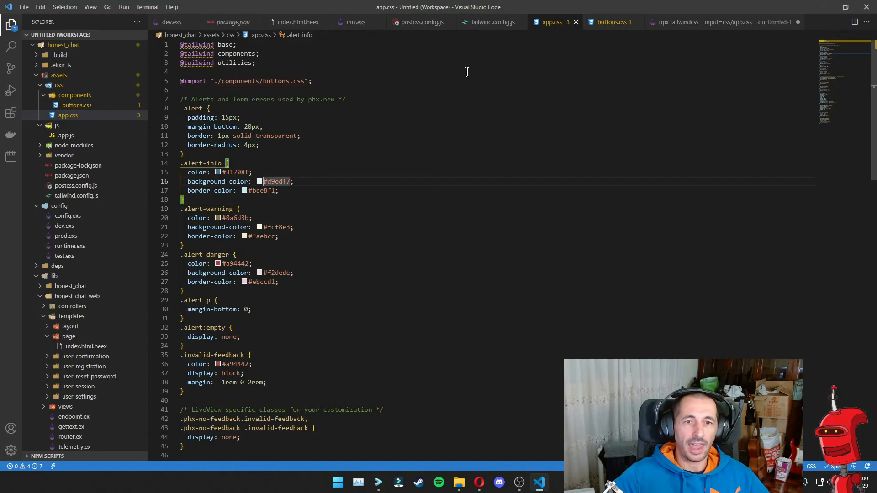
mouse_move(489, 33)
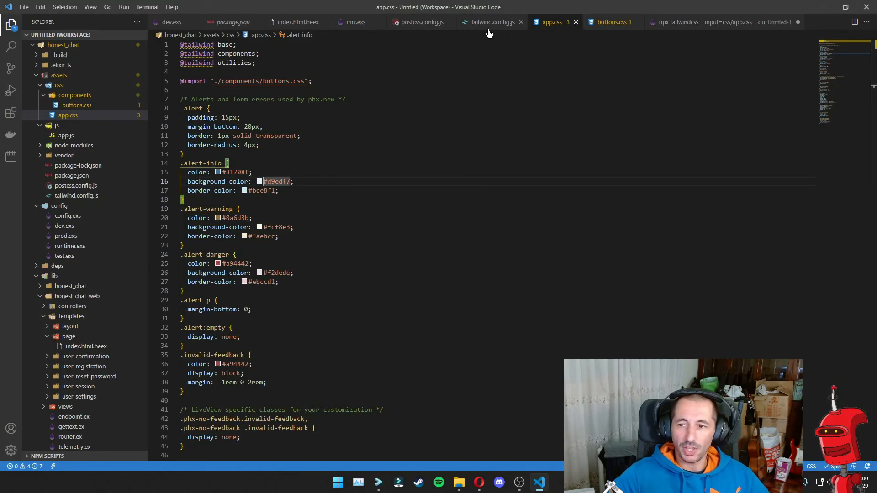
- Stop the server and run npm install postcss-import --save-dev in assets
left_click(378, 482)
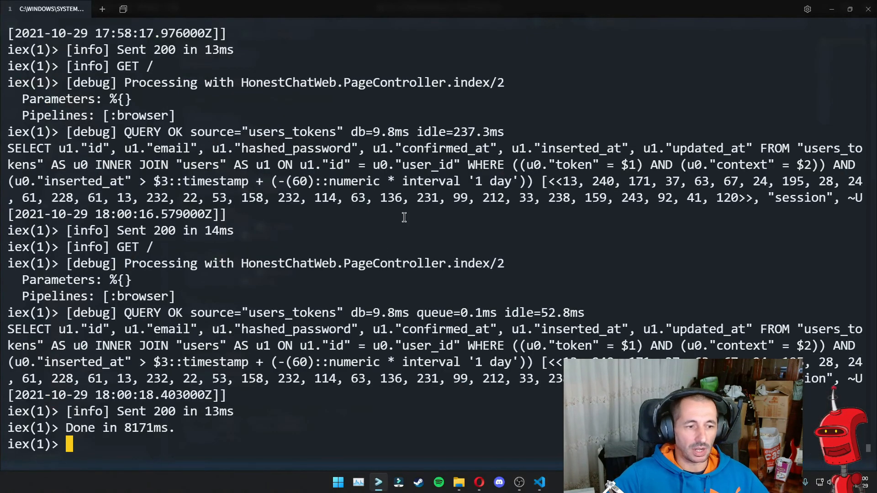
key("ctrl+c")
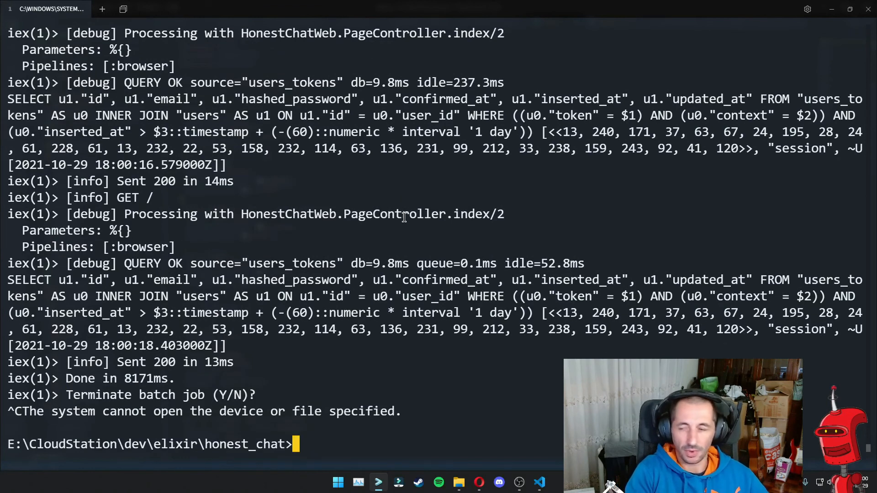
type("cd s")
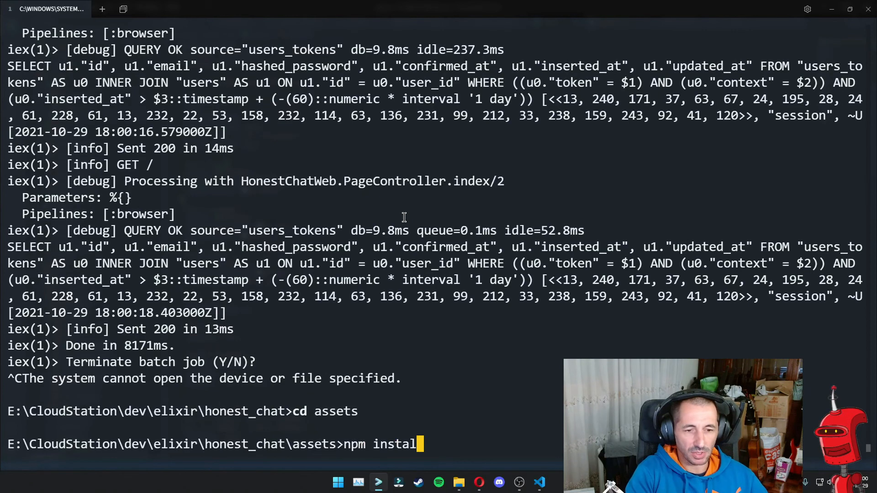
type("postcss-")
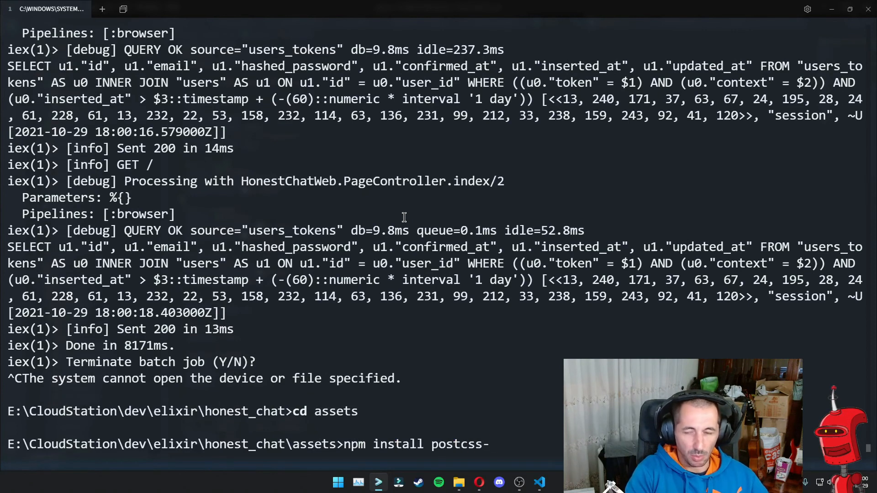
type("import --save-dev")
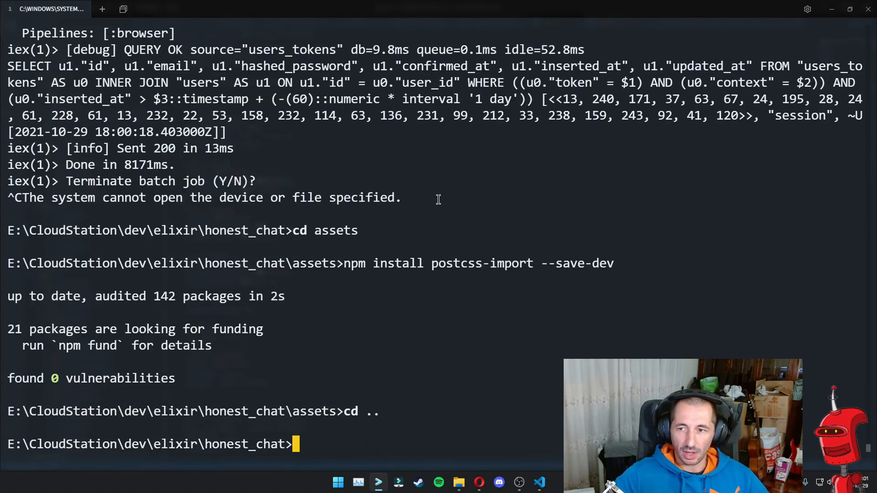
- Add "postcss-import": {} as the first plugin in postcss.config.js
left_click(539, 482)
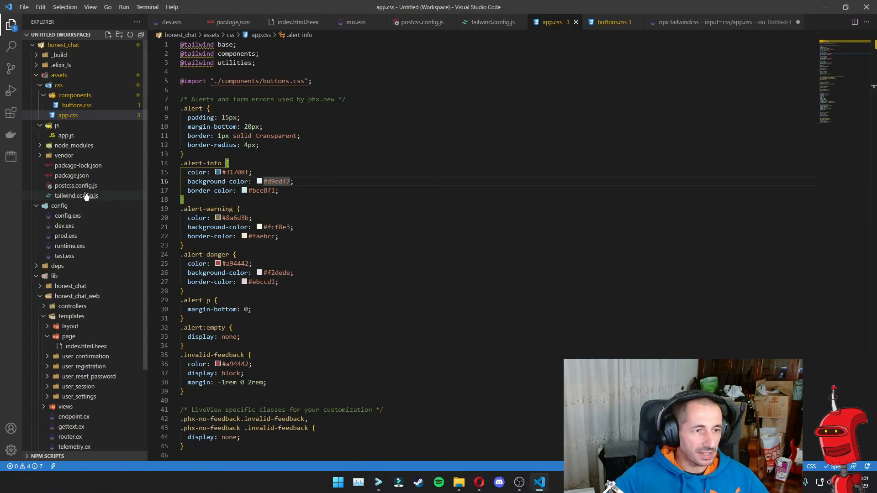
left_click(76, 186)
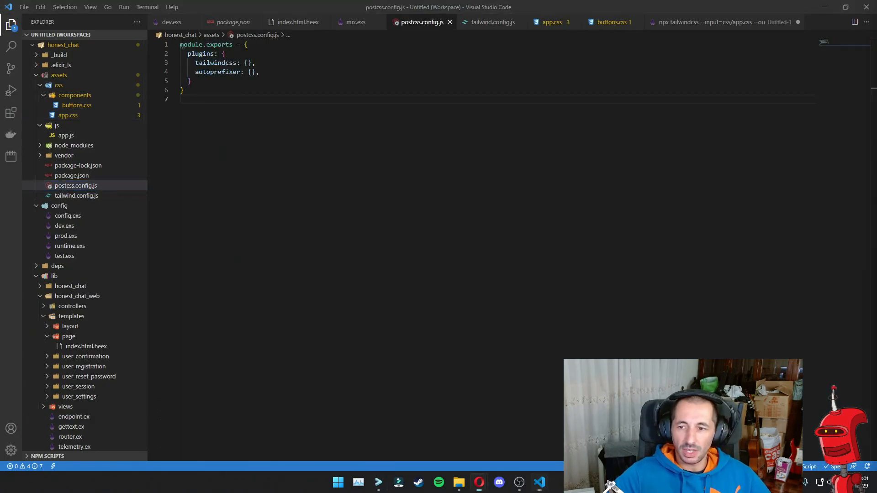
left_click(223, 53)
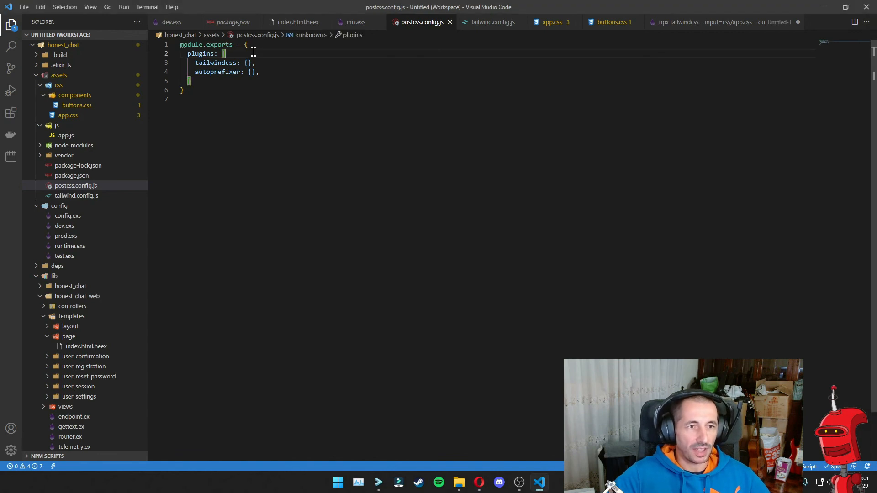
type("\"postcss-import\": {},")
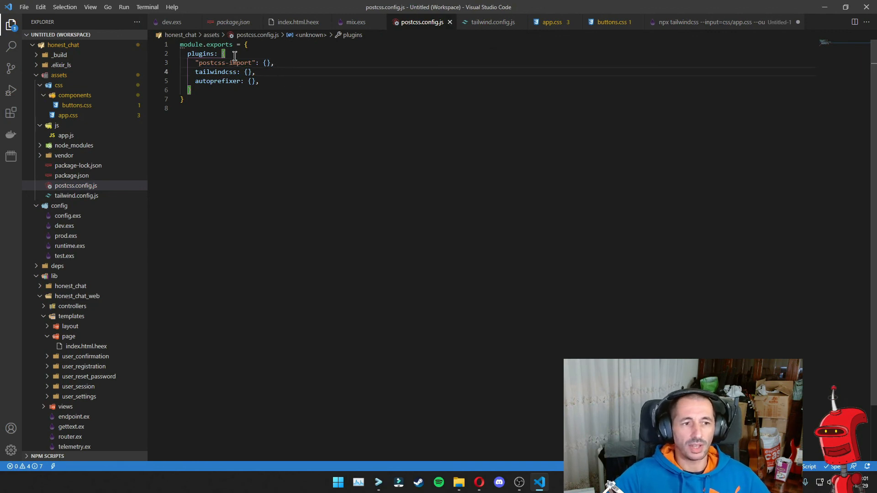
left_click(274, 63)
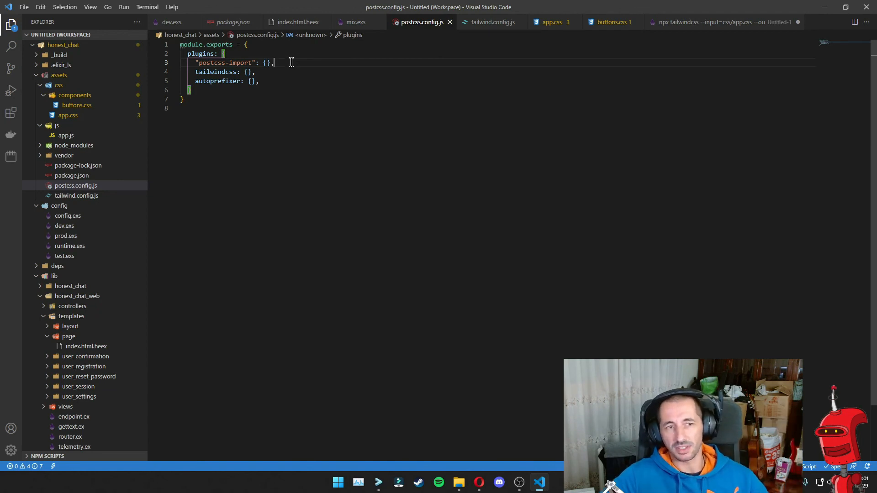
mouse_move(308, 69)
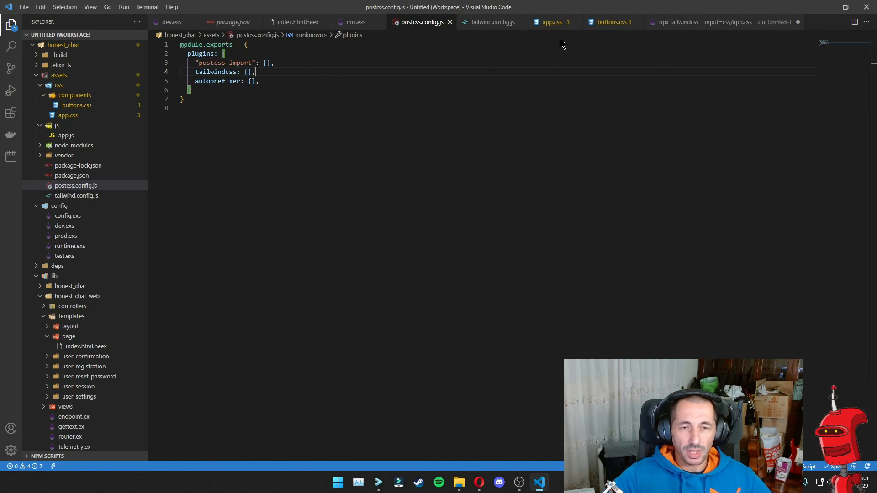
left_click(551, 22)
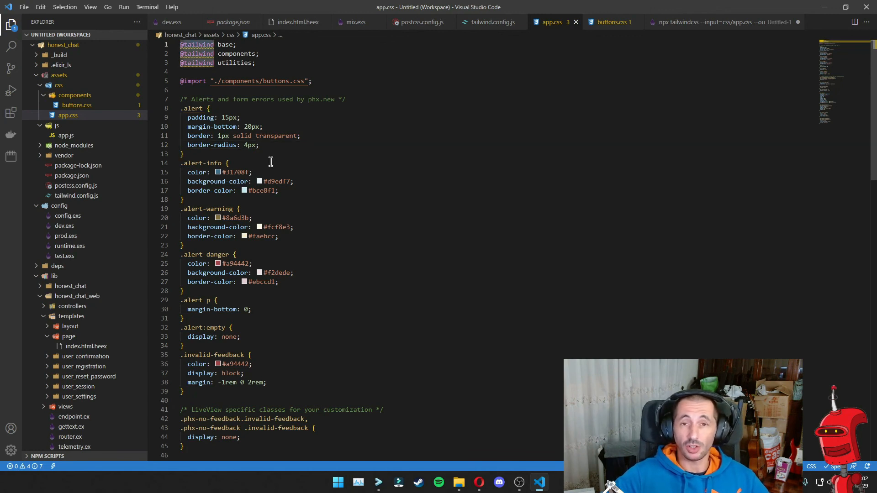
mouse_move(572, 197)
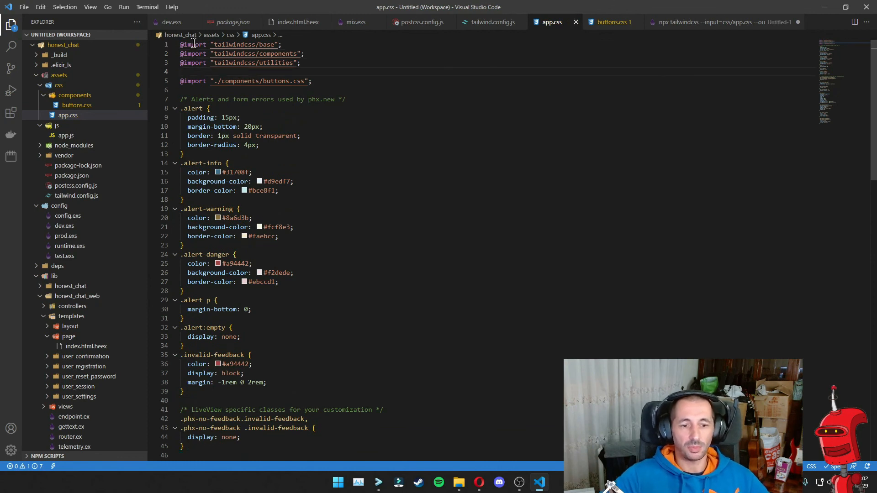
- Restart the Phoenix server in the terminal with iex -S mix phx.server
left_click(378, 482)
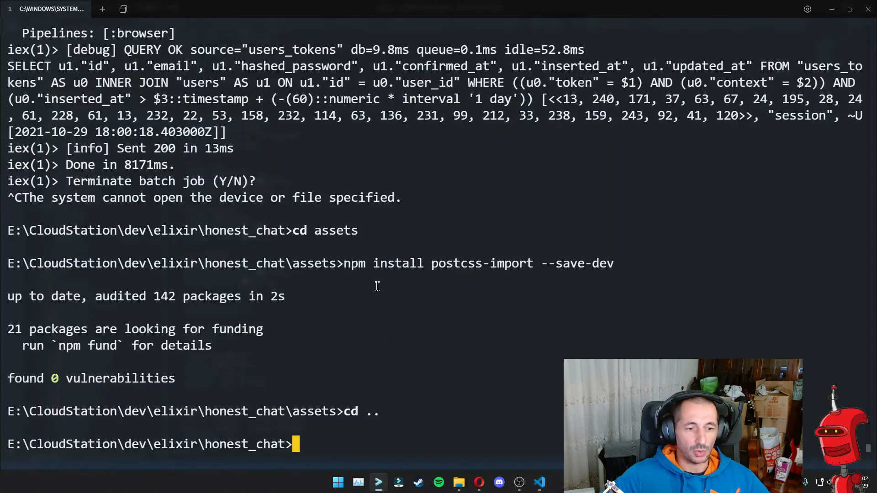
type("iex")
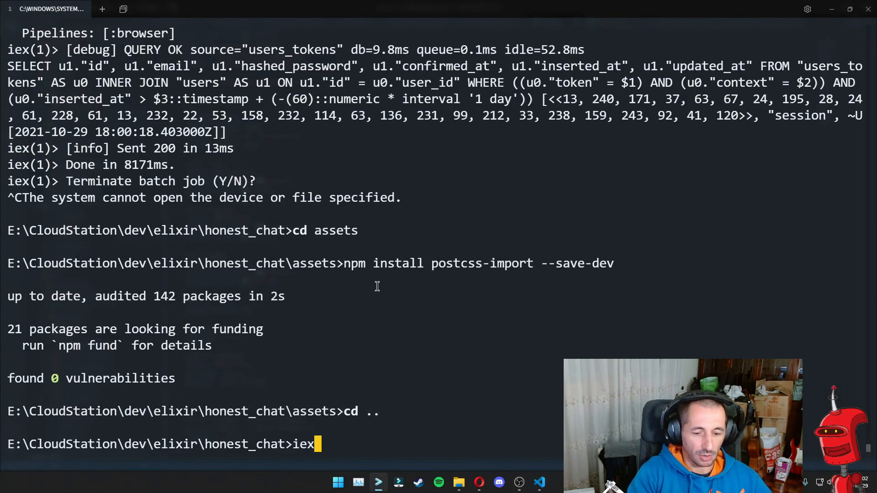
type("-S mix phx.server")
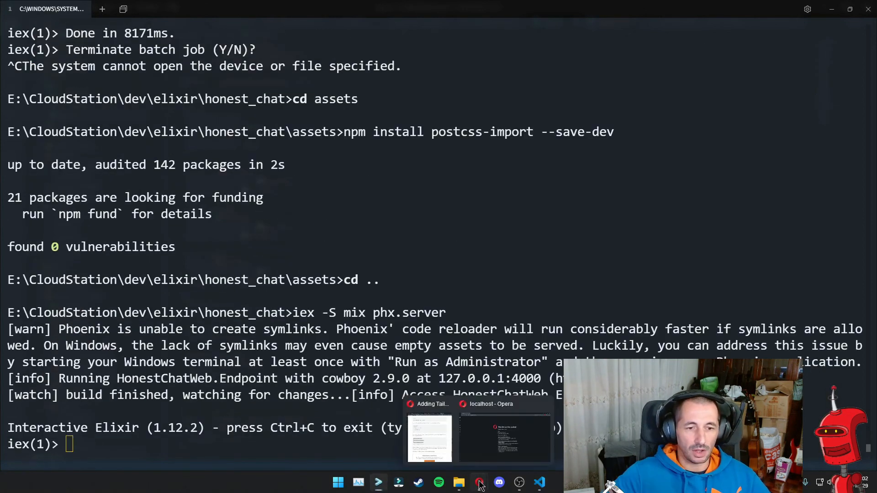
- Bring up the localhost:4000 page showing the red heading and indigo Hello Indigo button
left_click(502, 438)
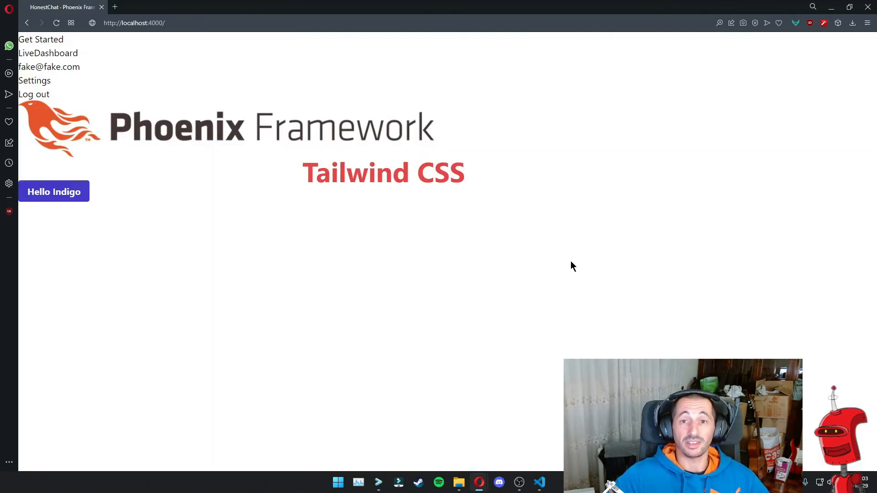
mouse_move(470, 246)
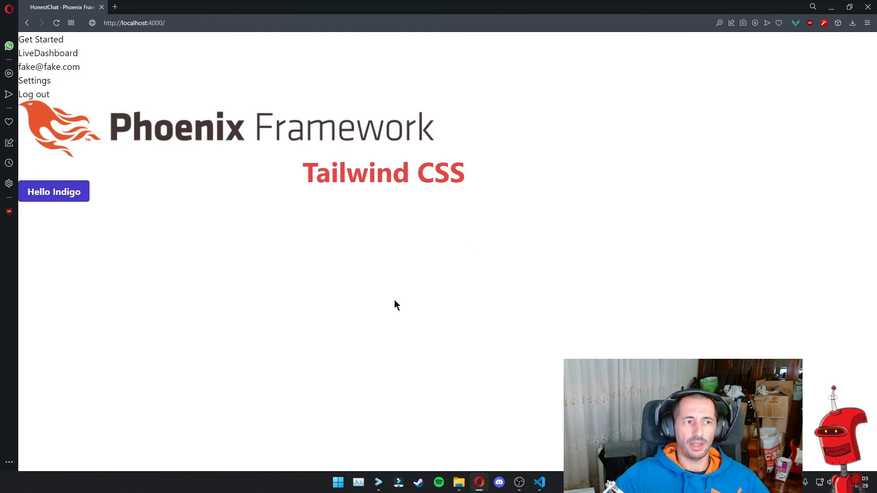
mouse_move(372, 364)
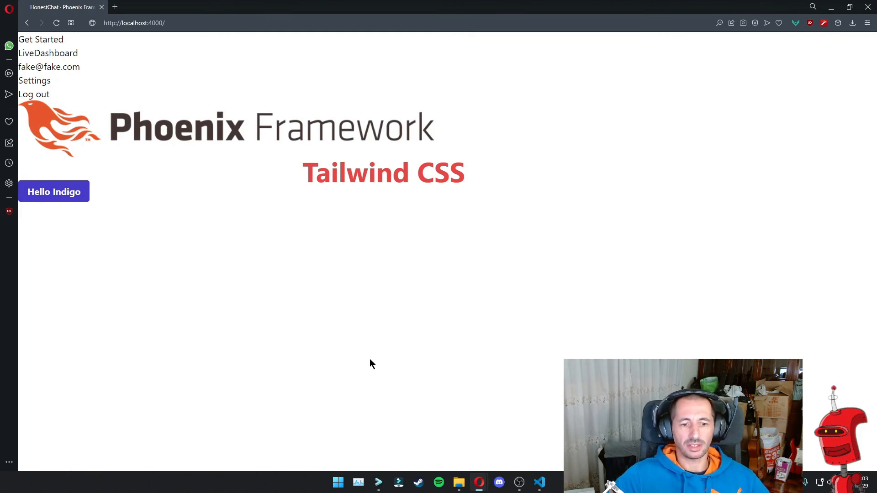
mouse_move(494, 370)
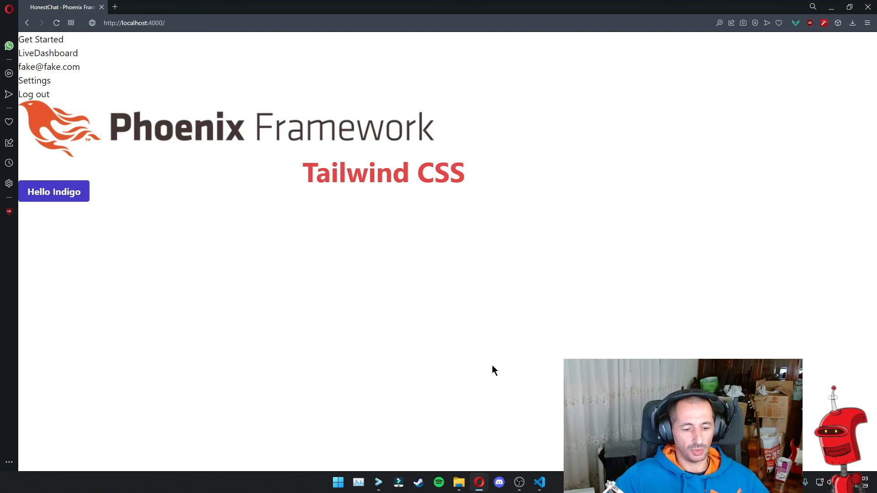
mouse_move(520, 421)
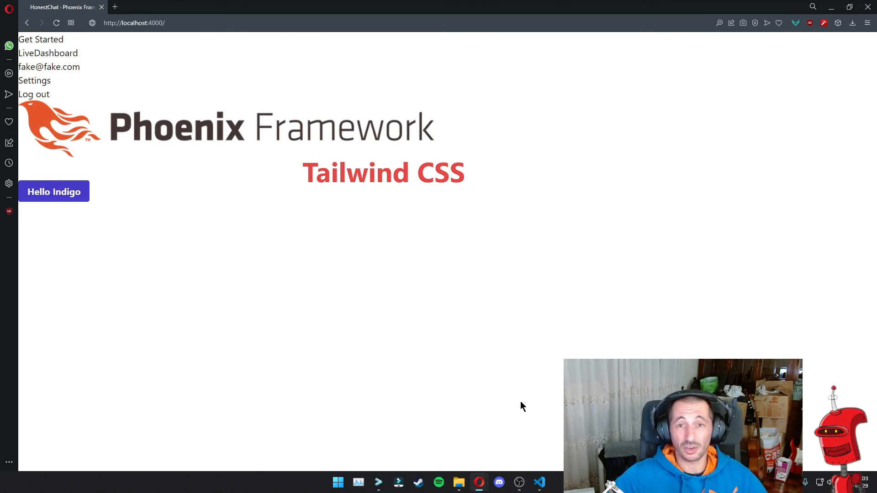
mouse_move(520, 383)
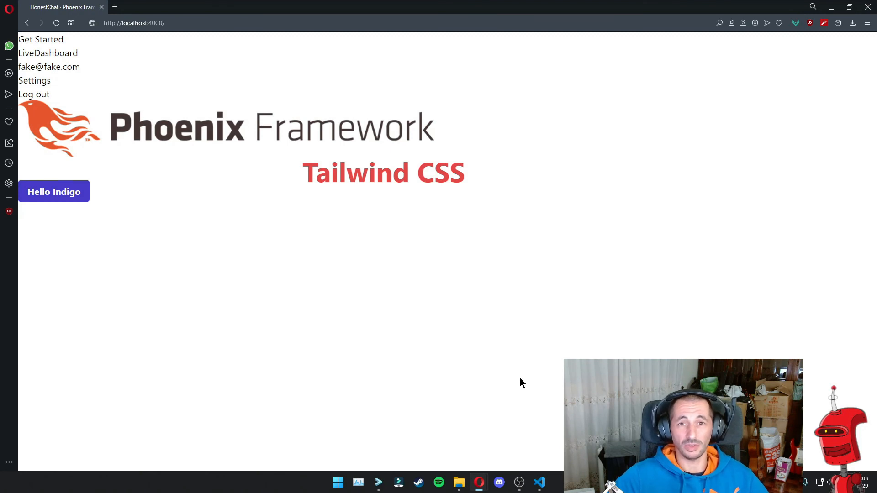
mouse_move(558, 356)
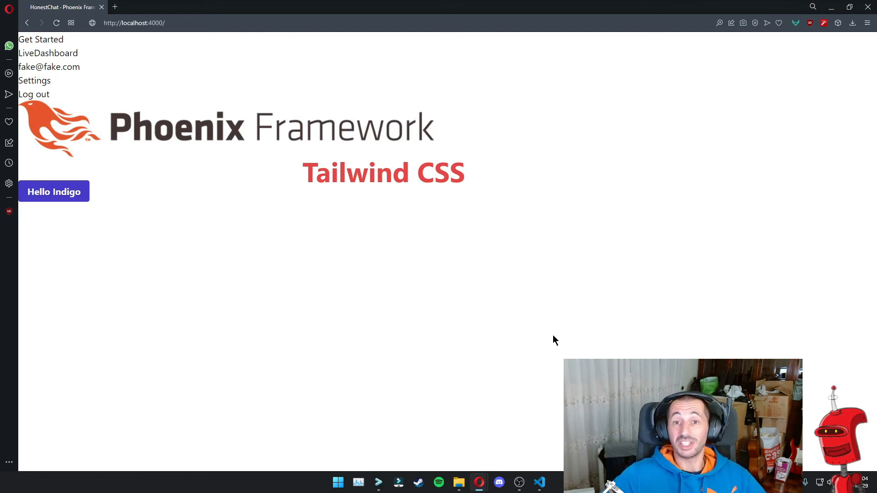
mouse_move(557, 288)
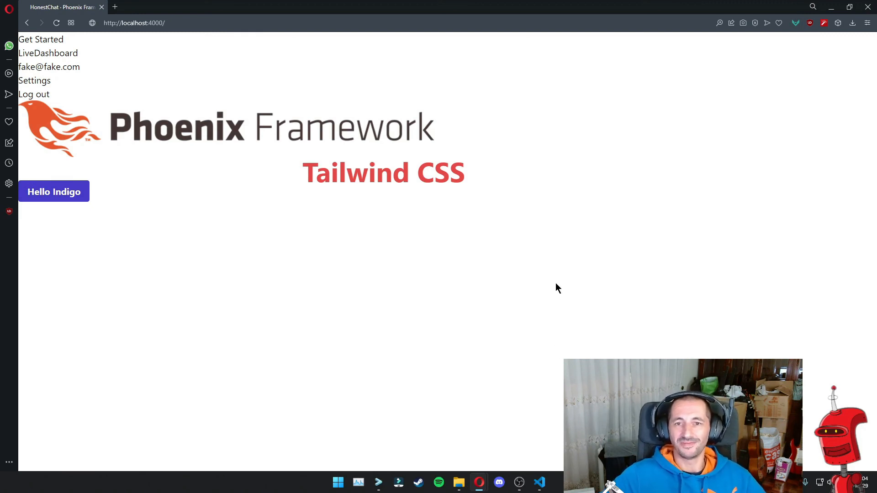